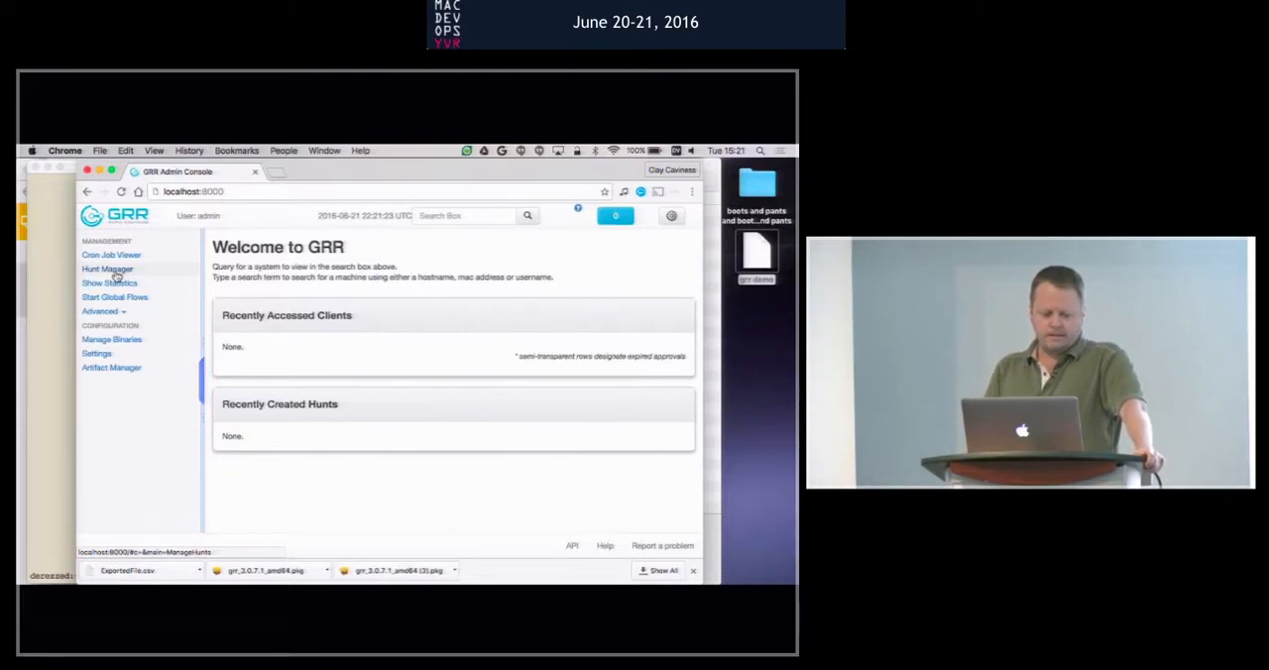
# Step: Browse Manage Binaries down to the darwin executables folder with agentupdates and installers
pyautogui.click(111, 339)
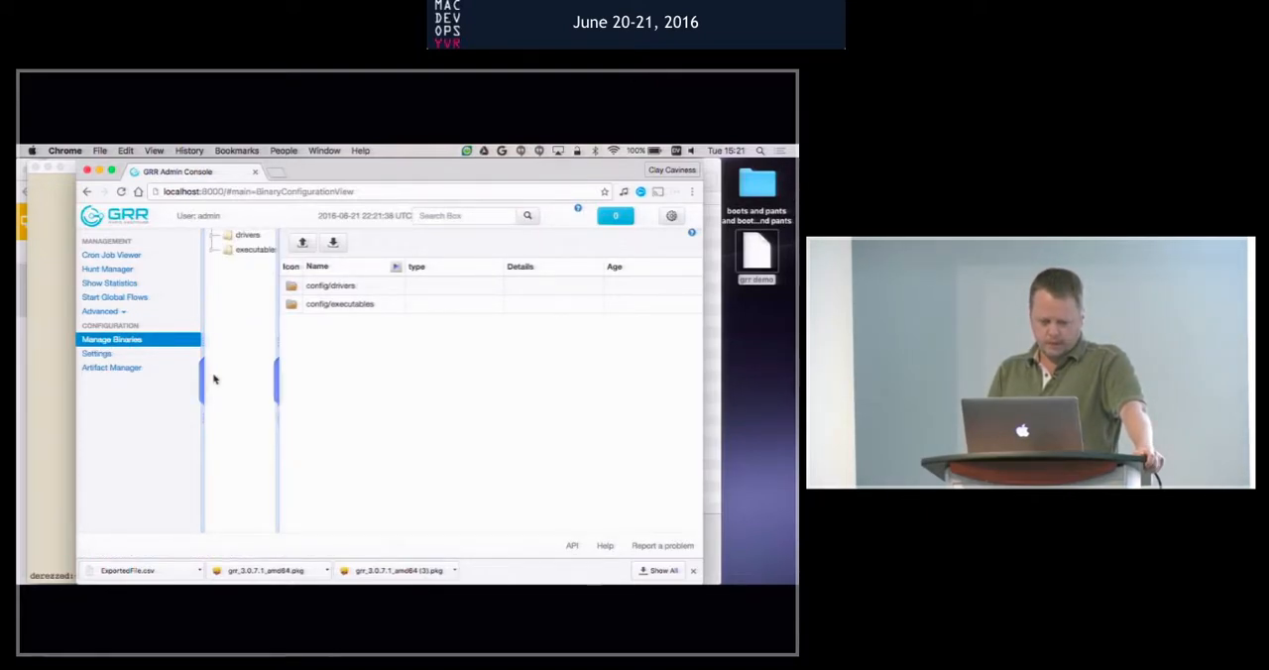
pyautogui.click(256, 250)
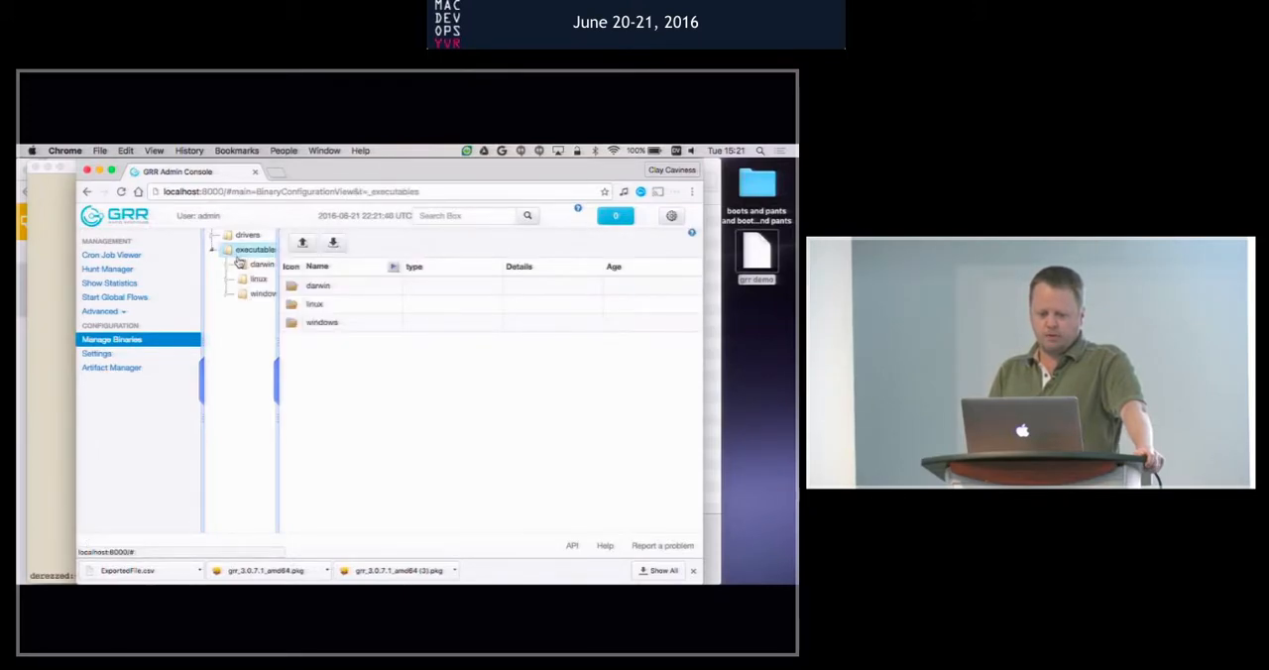
pyautogui.click(262, 264)
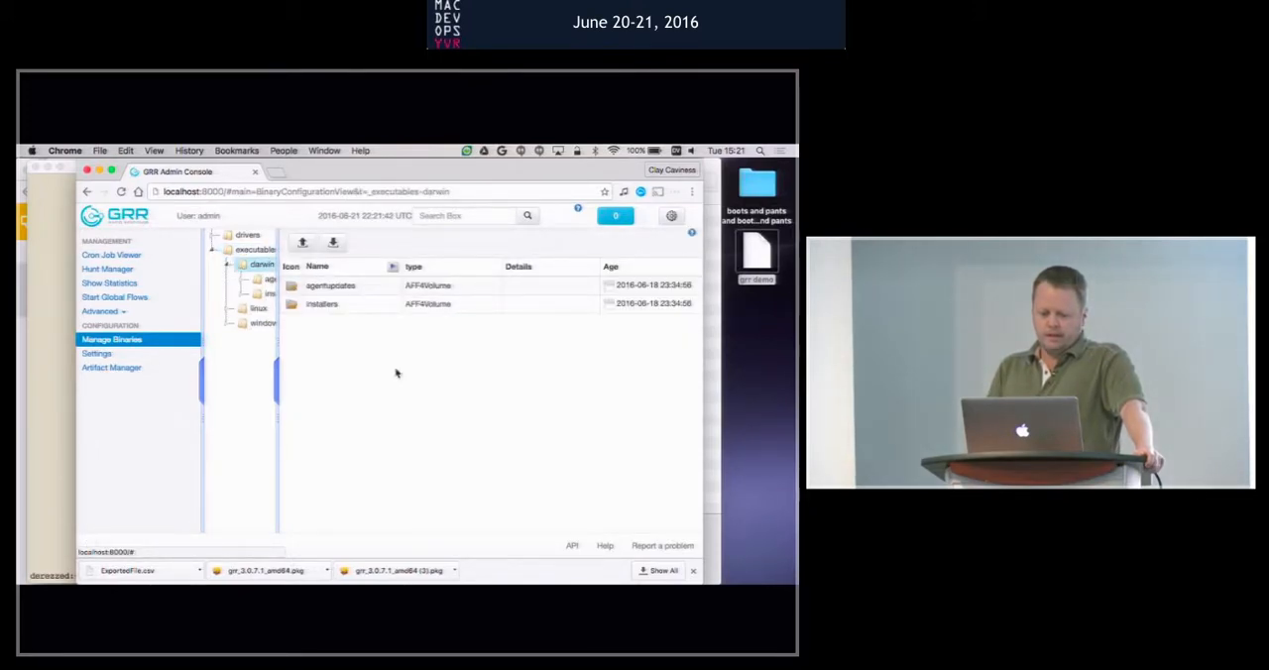
pyautogui.click(270, 293)
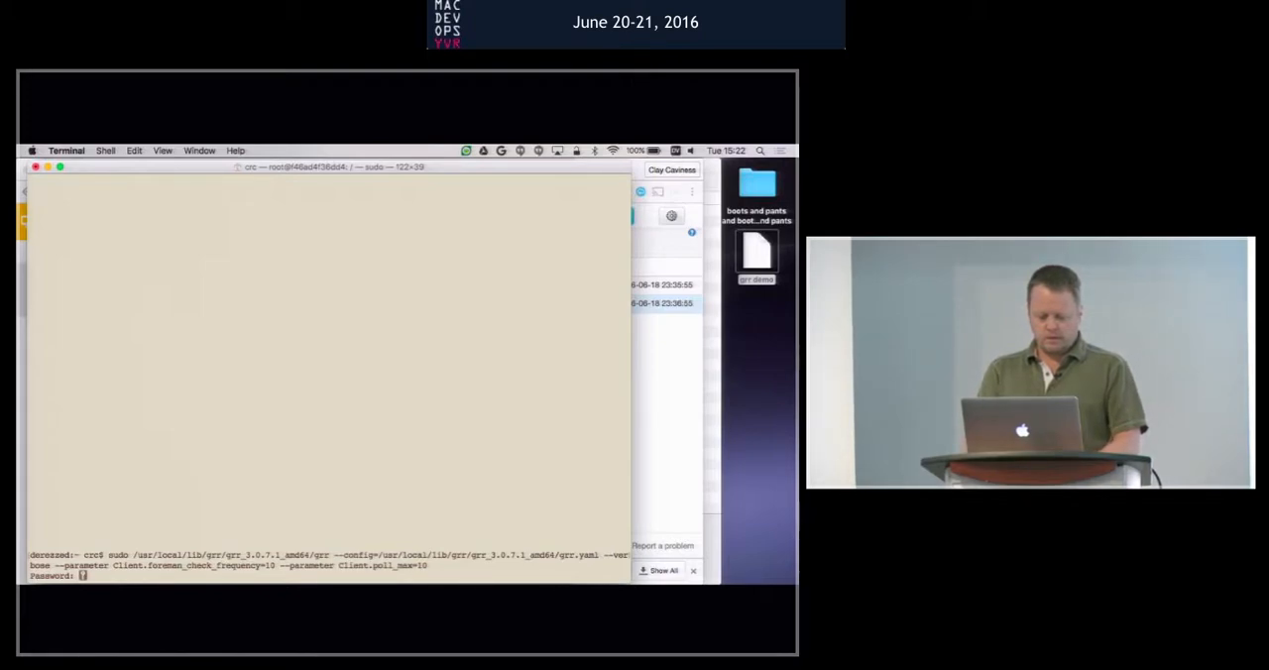
# Step: Submit the sudo password so the GRR client starts running and polling the server
pyautogui.press('Return')
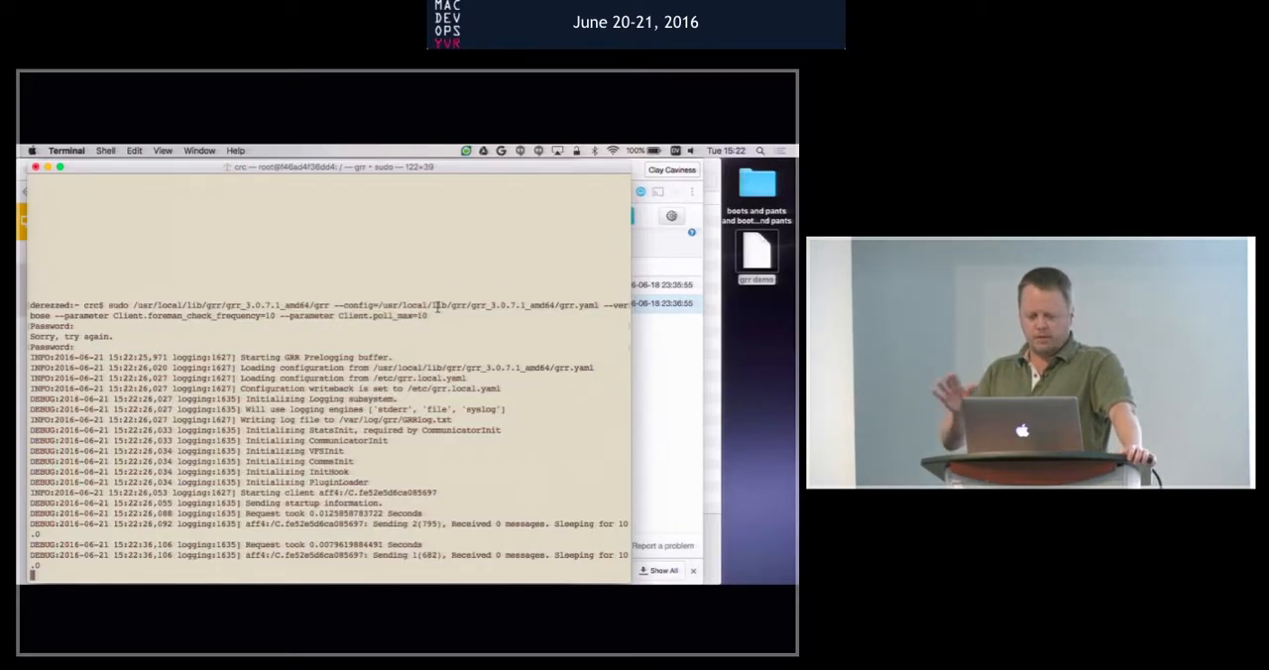
pyautogui.scroll(-3)
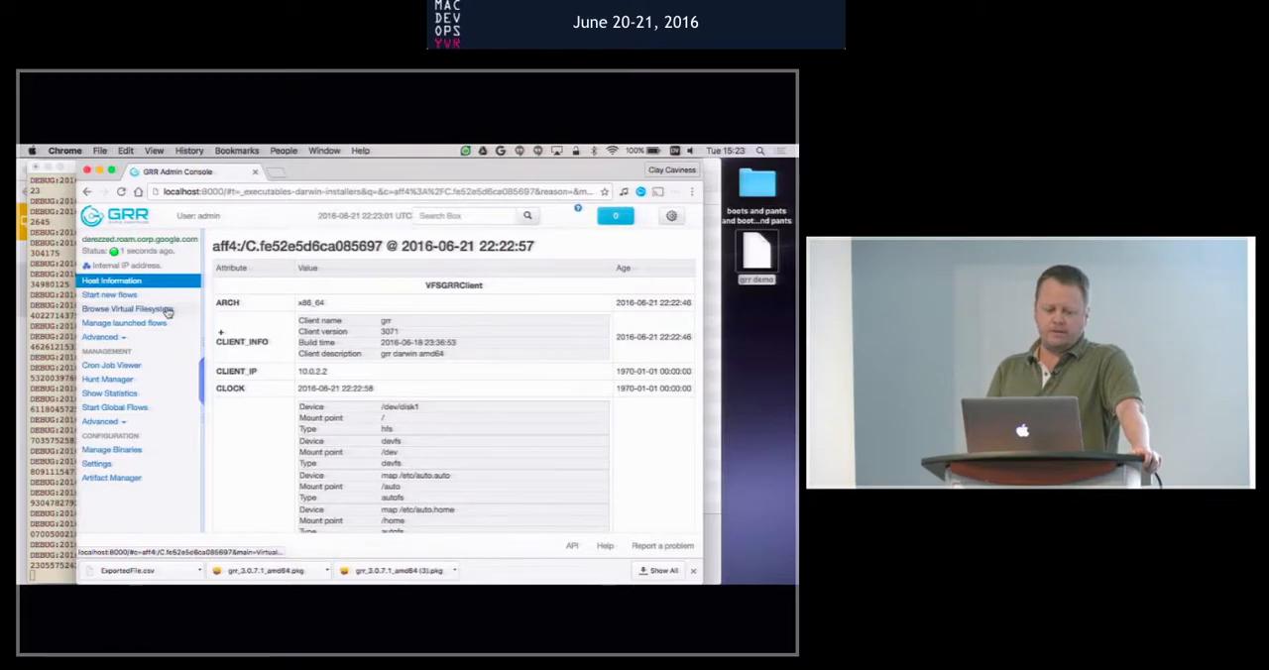
# Step: Browse the virtual filesystem through tsk/google/devfs, then os down to the Users folder
pyautogui.click(126, 309)
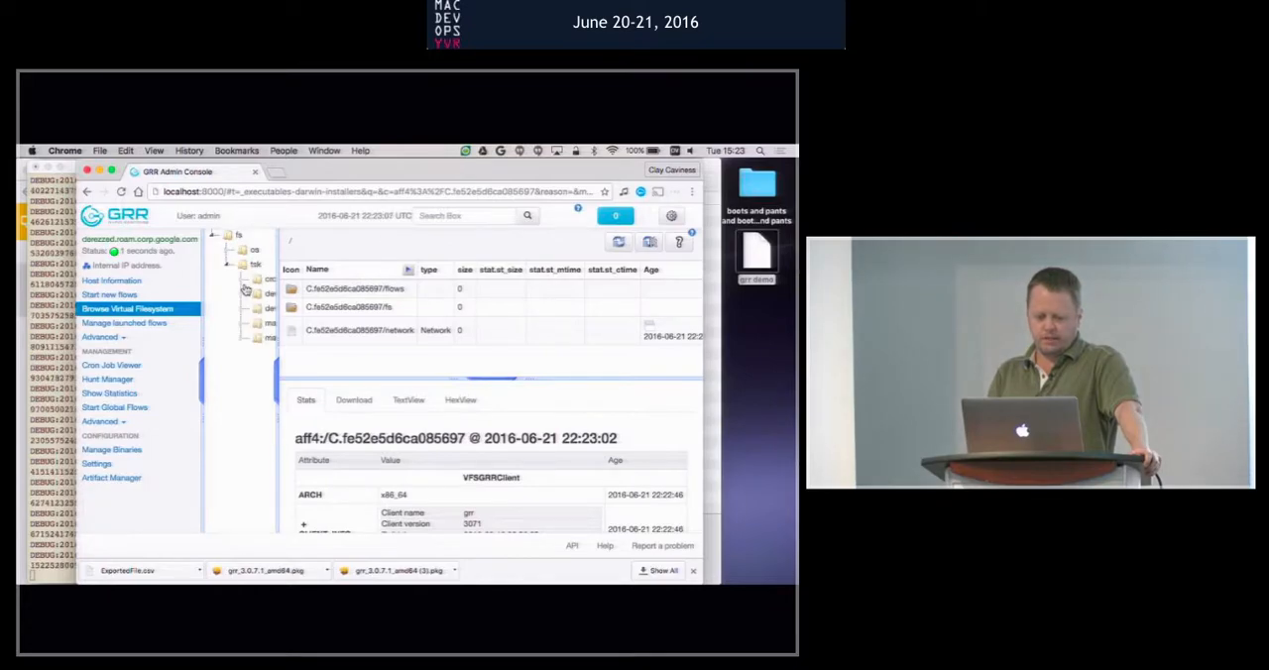
pyautogui.click(246, 265)
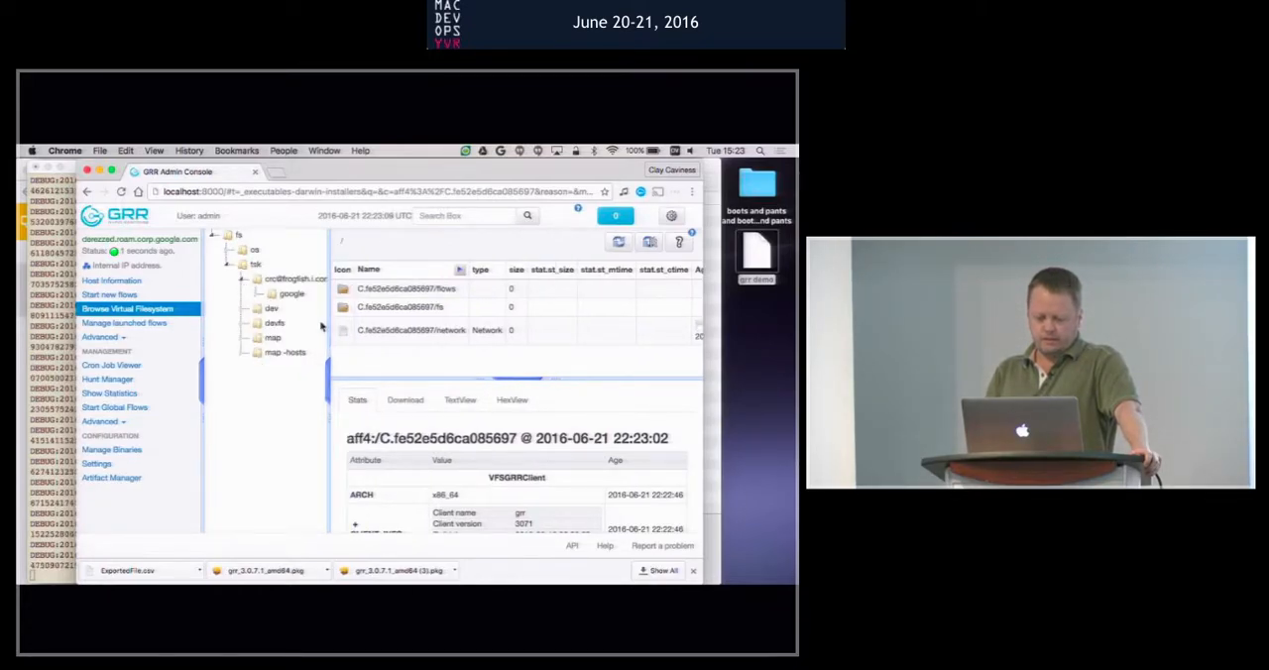
pyautogui.click(291, 293)
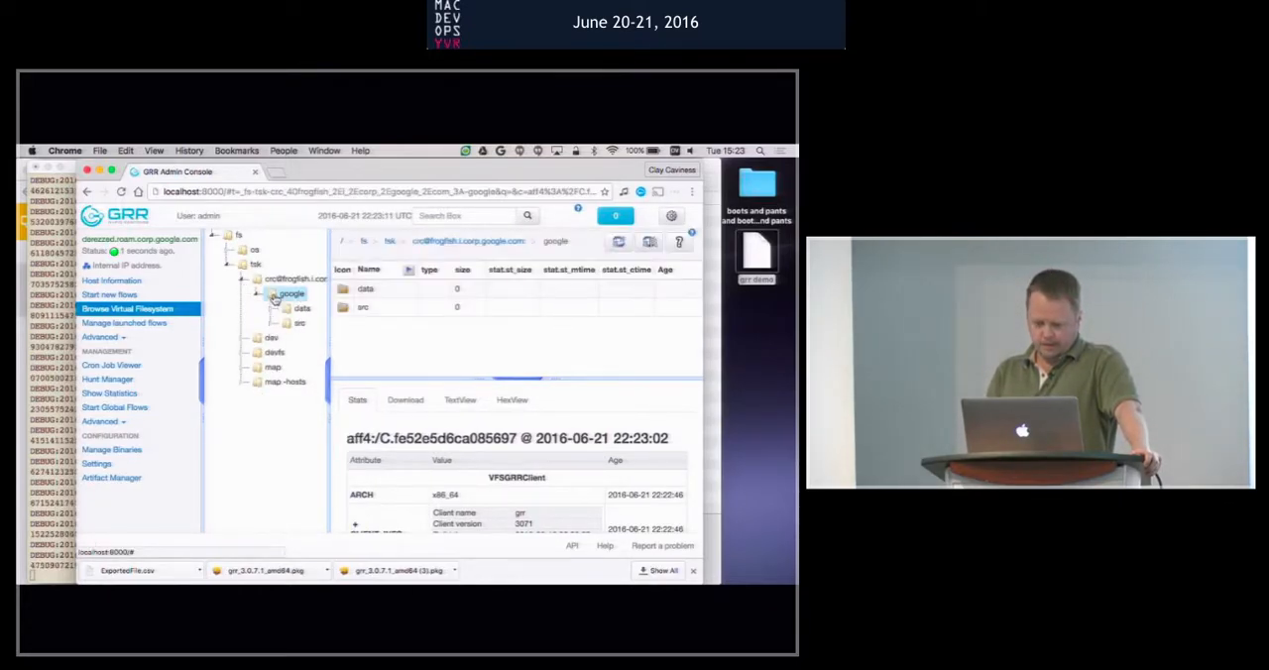
pyautogui.click(274, 353)
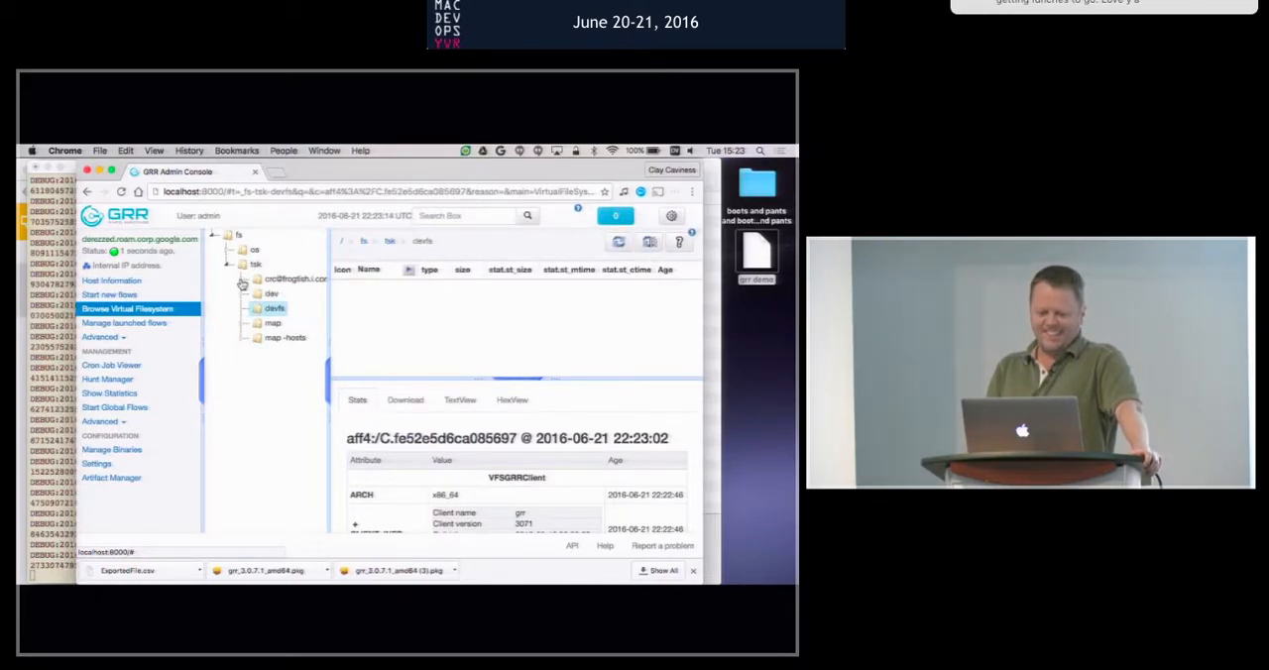
pyautogui.click(230, 250)
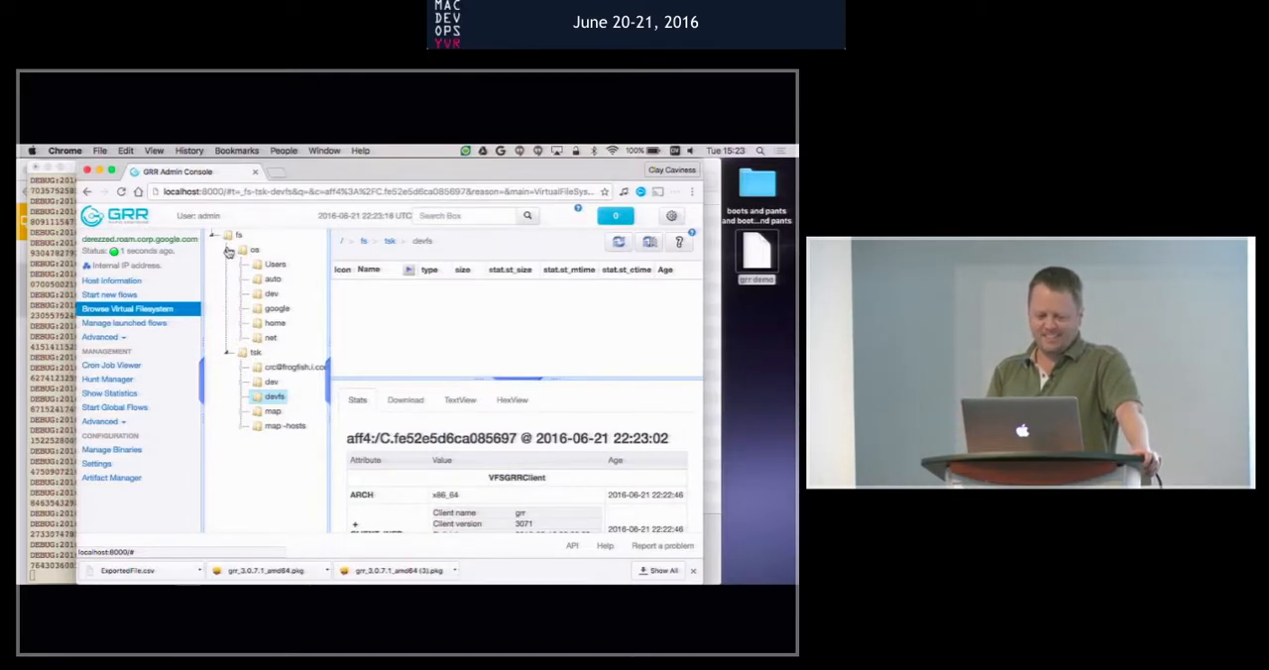
pyautogui.click(274, 264)
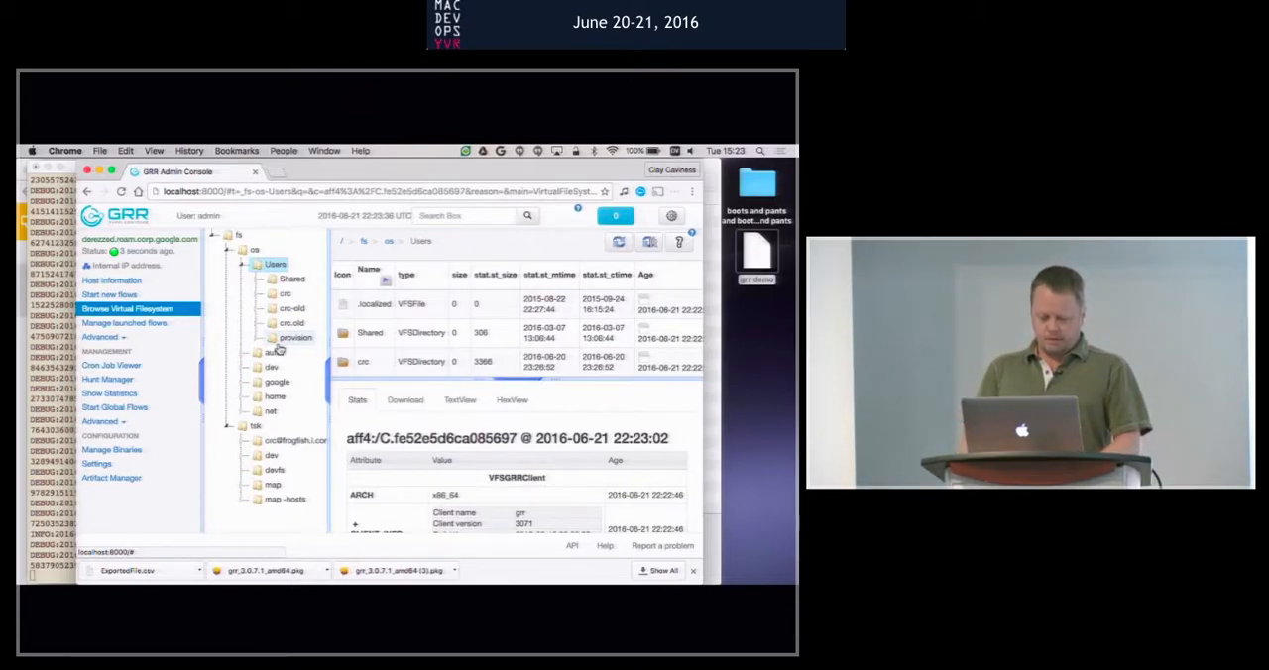
# Step: Fetch the crc user folder's contents from the client, then bring up Start new flows
pyautogui.click(285, 294)
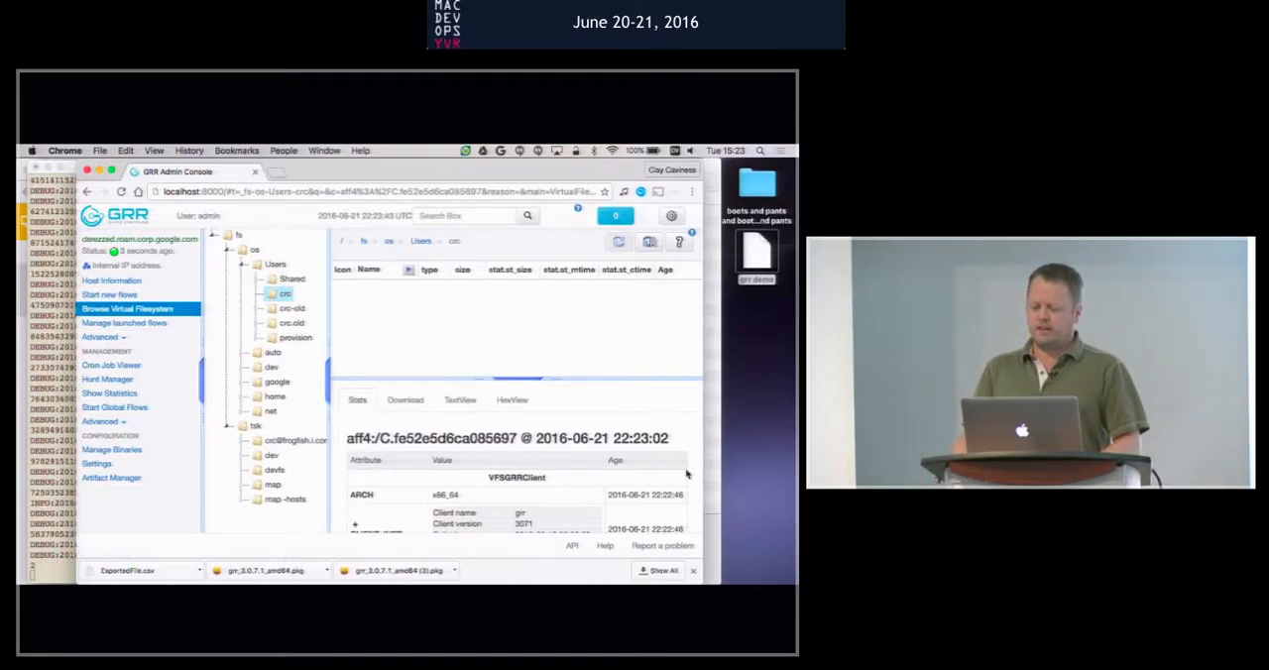
pyautogui.click(285, 294)
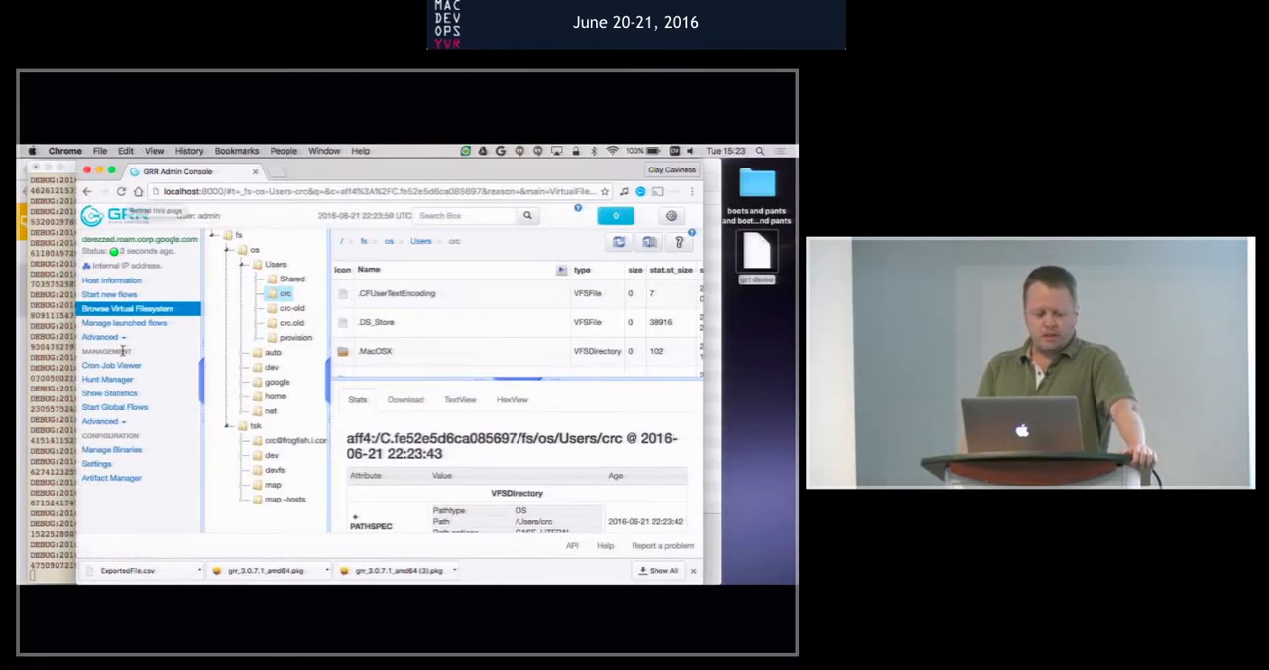
pyautogui.click(109, 294)
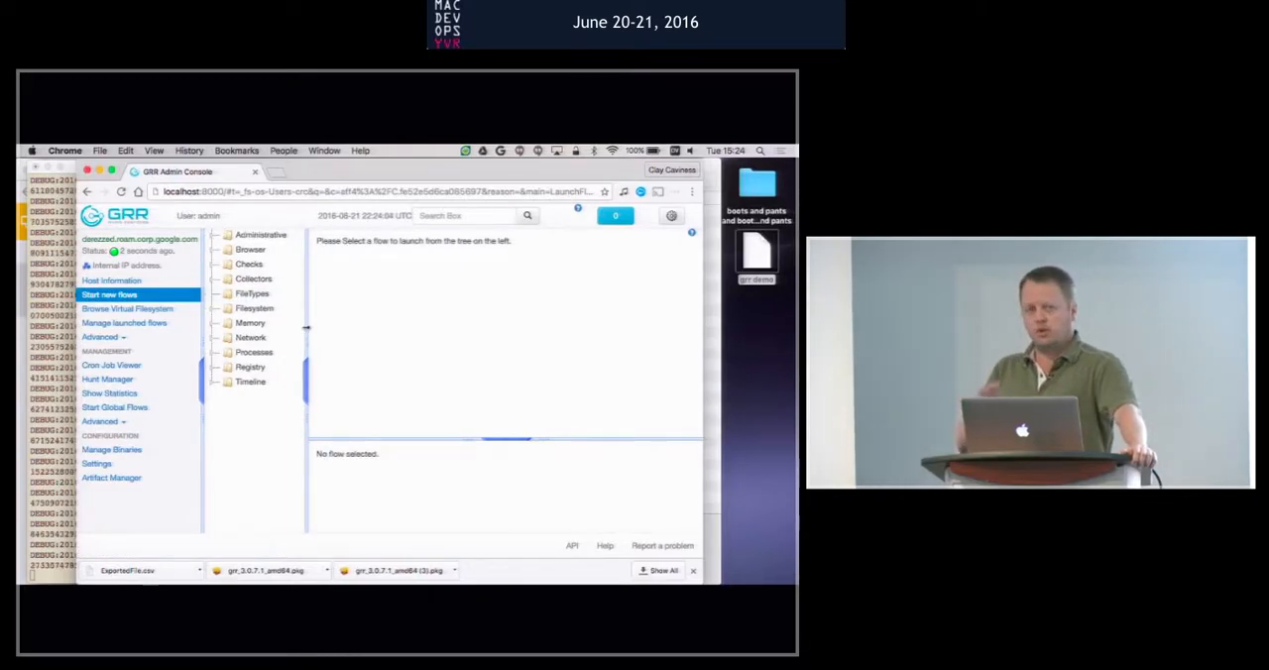
# Step: Launch a MemoryCollector flow with literal condition 'Caviness' and Action set to None
pyautogui.click(250, 321)
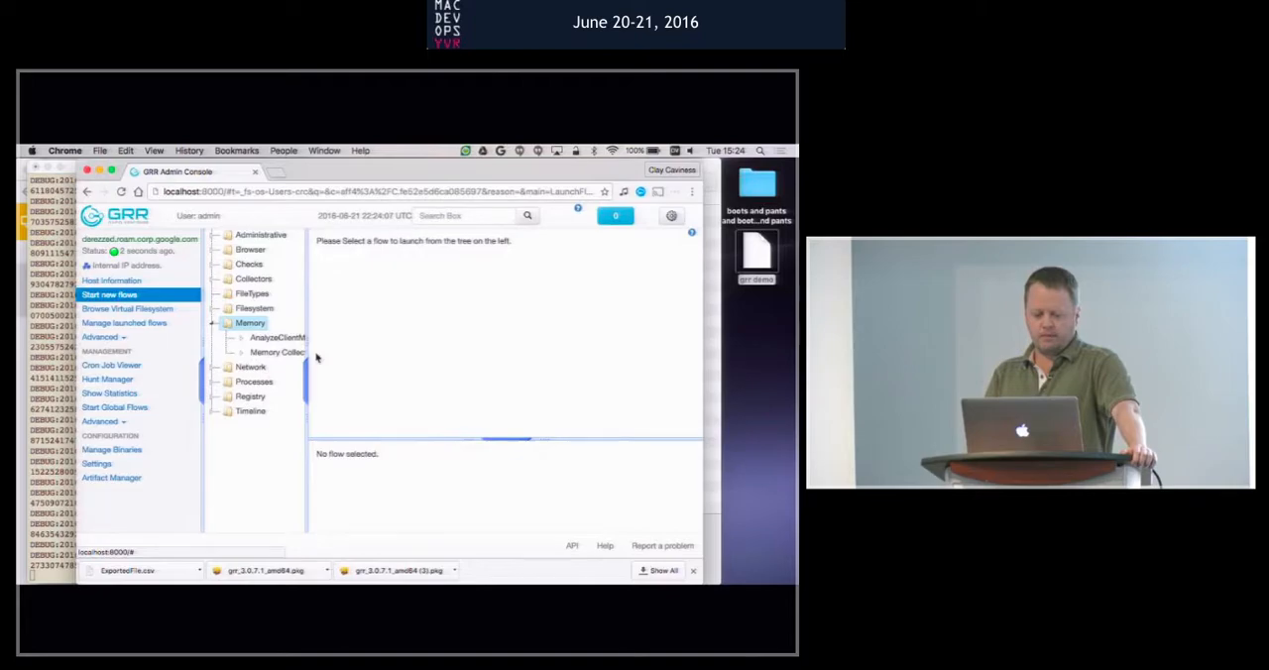
pyautogui.click(278, 337)
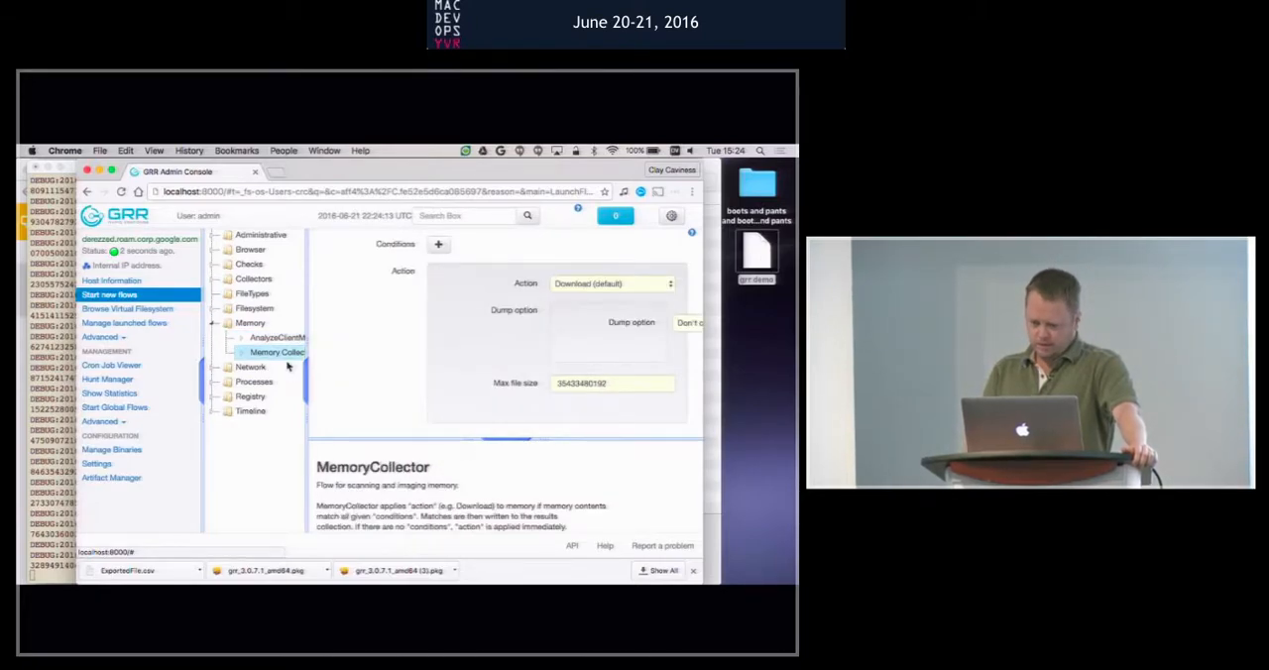
pyautogui.click(438, 244)
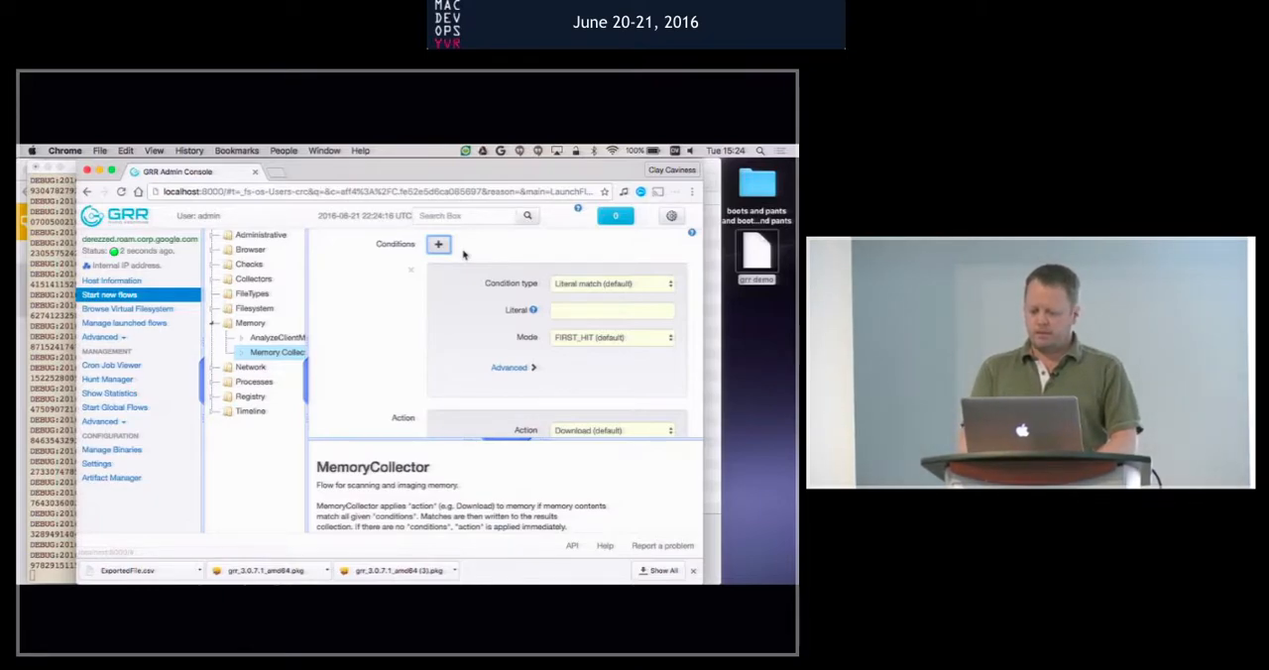
pyautogui.write('Caviness')
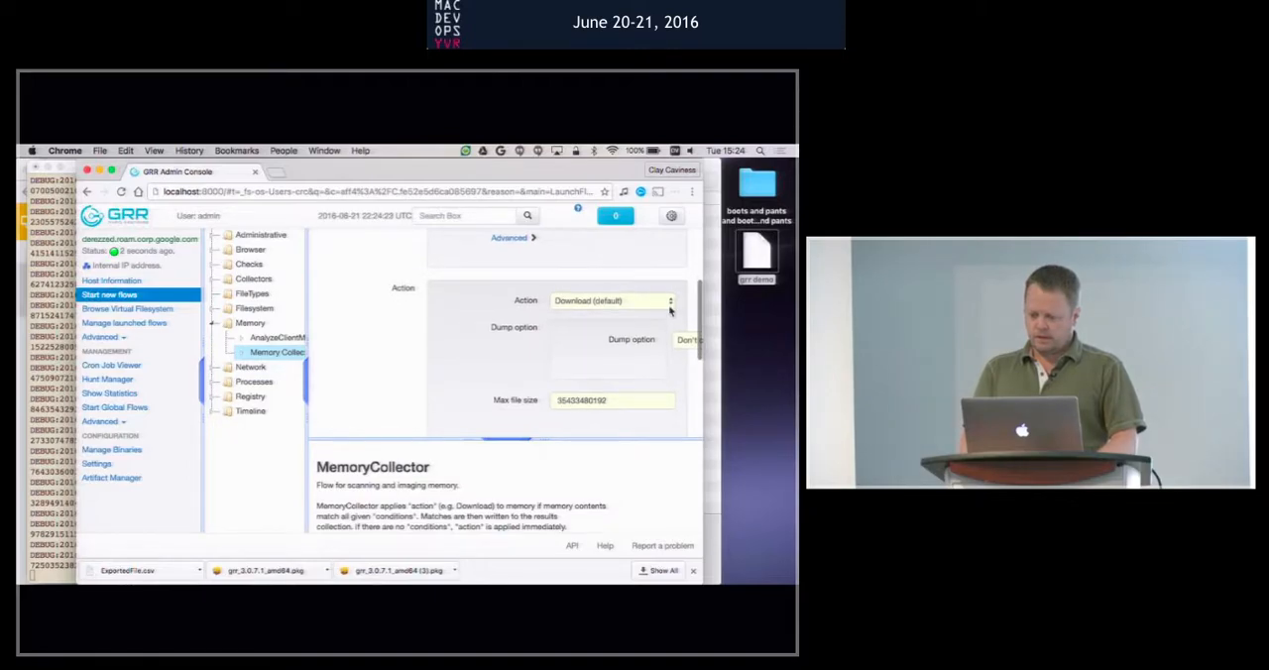
pyautogui.click(610, 302)
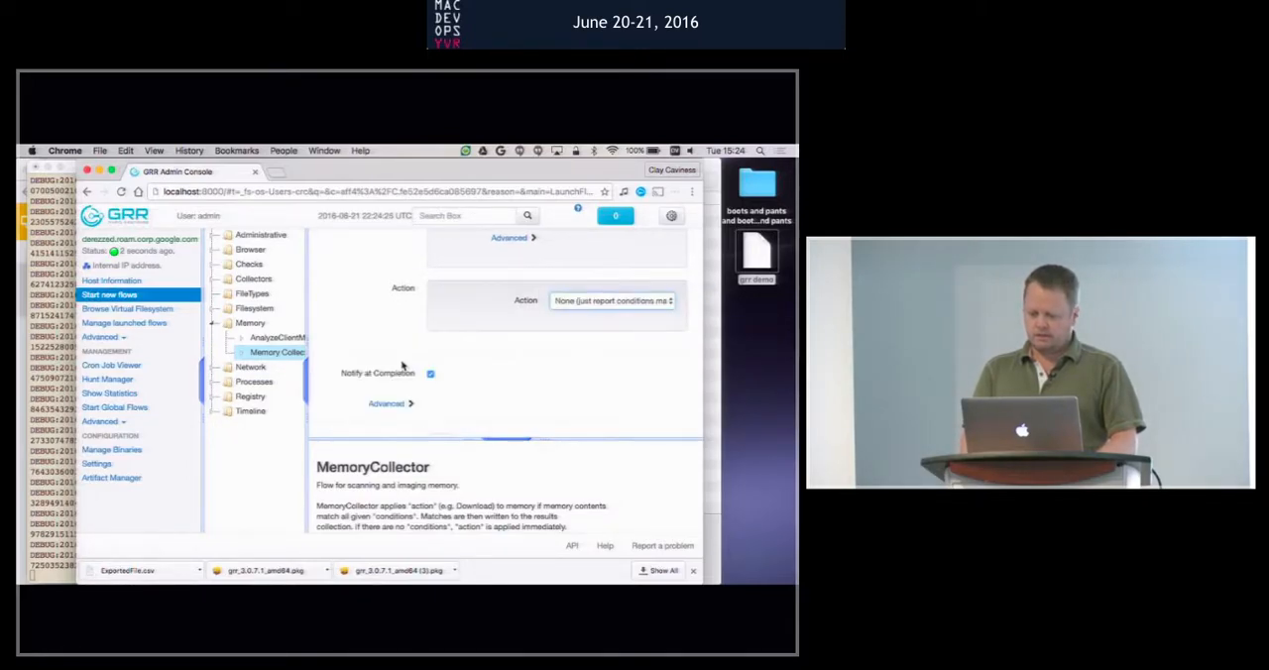
pyautogui.click(387, 405)
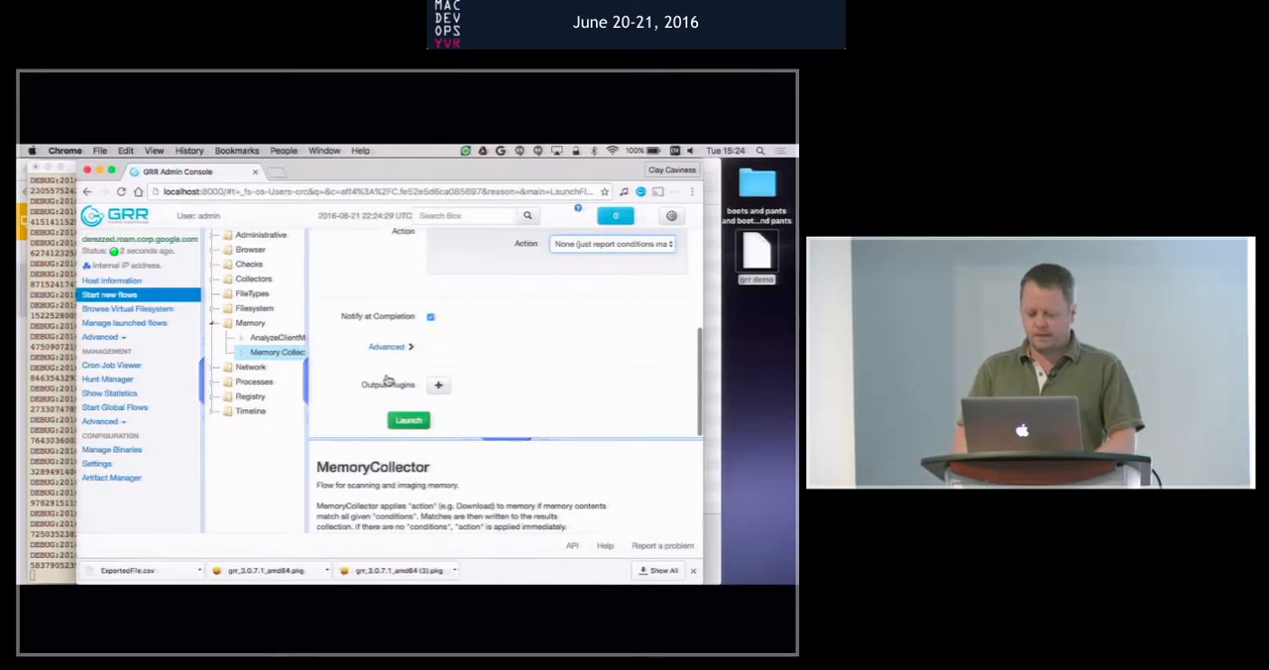
pyautogui.click(408, 420)
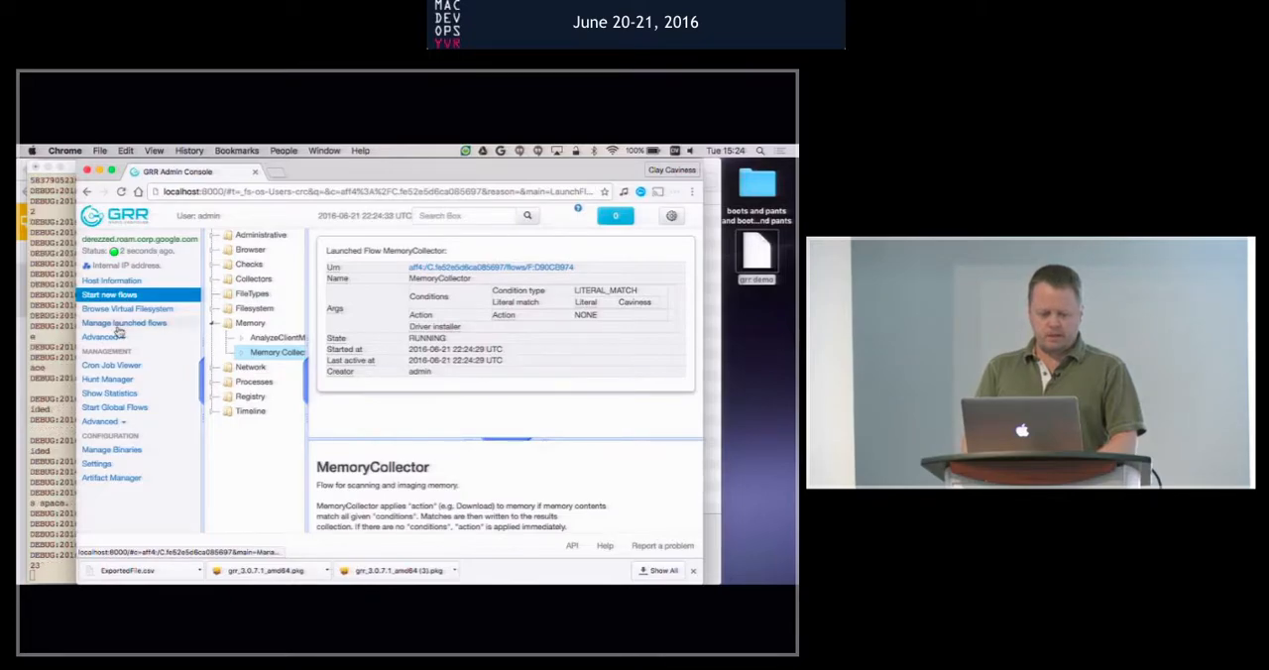
# Step: View the MemoryCollector flow's Caviness match, then go to Hunt Manager with no hunts listed
pyautogui.click(123, 321)
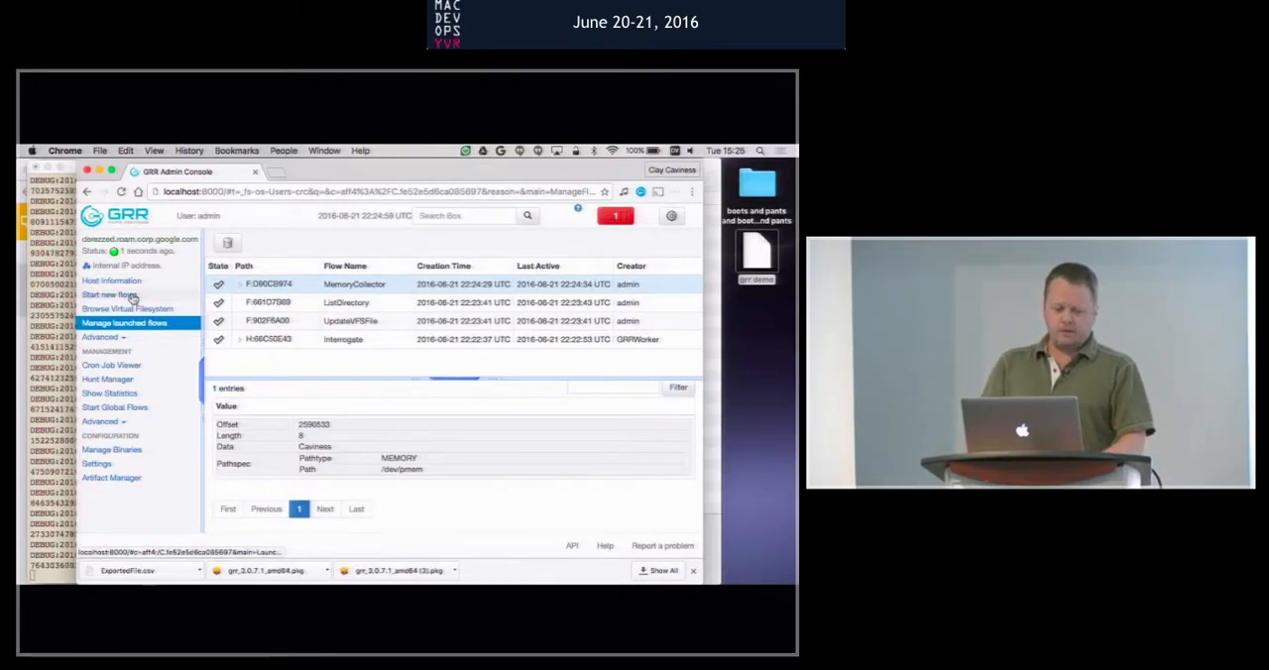
pyautogui.click(107, 379)
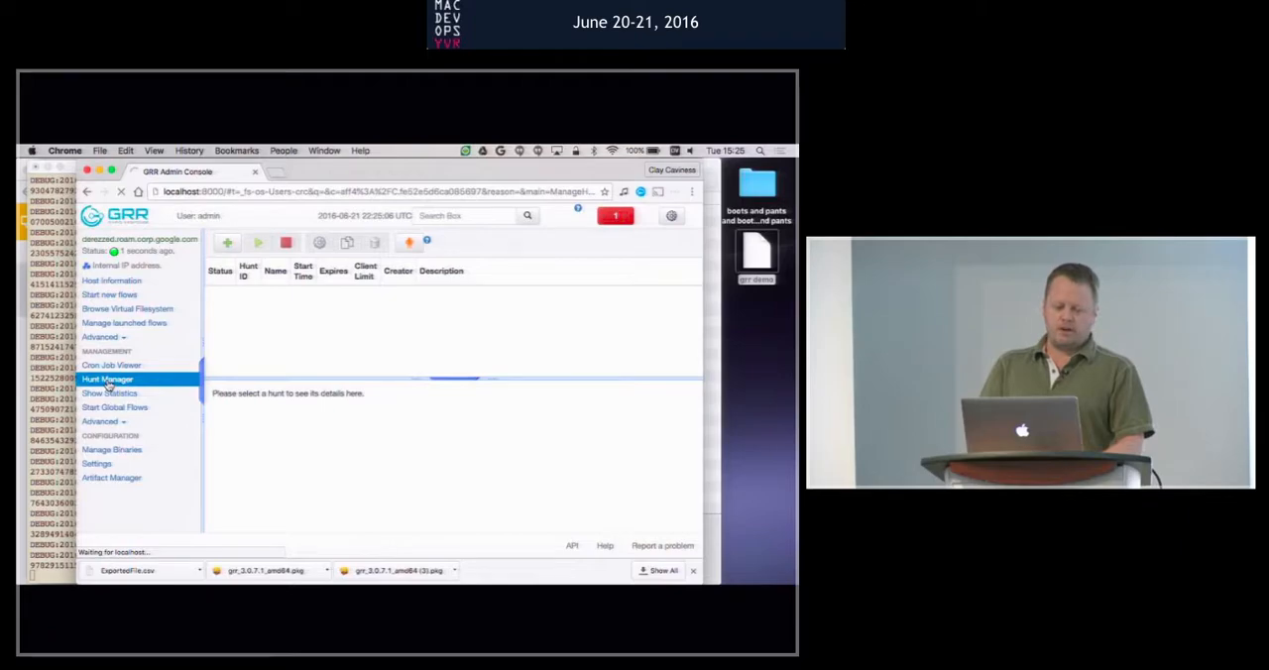
# Step: Return to the home page, reopen Hunt Manager and start the New Hunt wizard
pyautogui.click(115, 214)
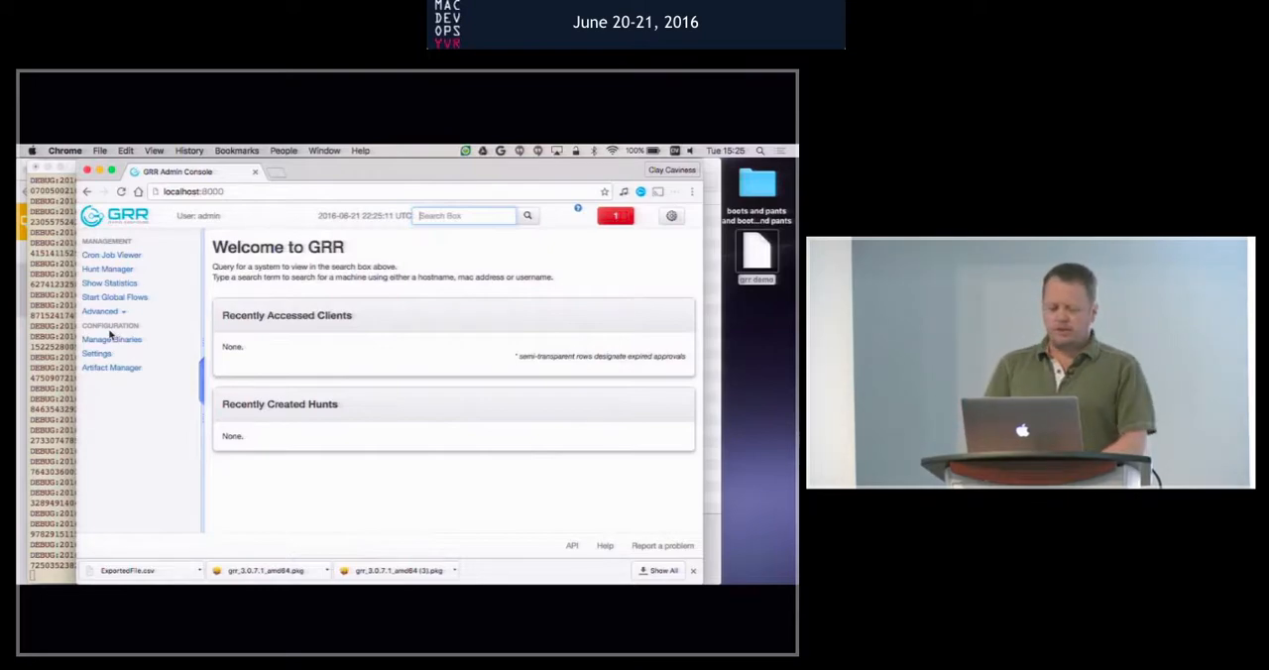
pyautogui.click(107, 270)
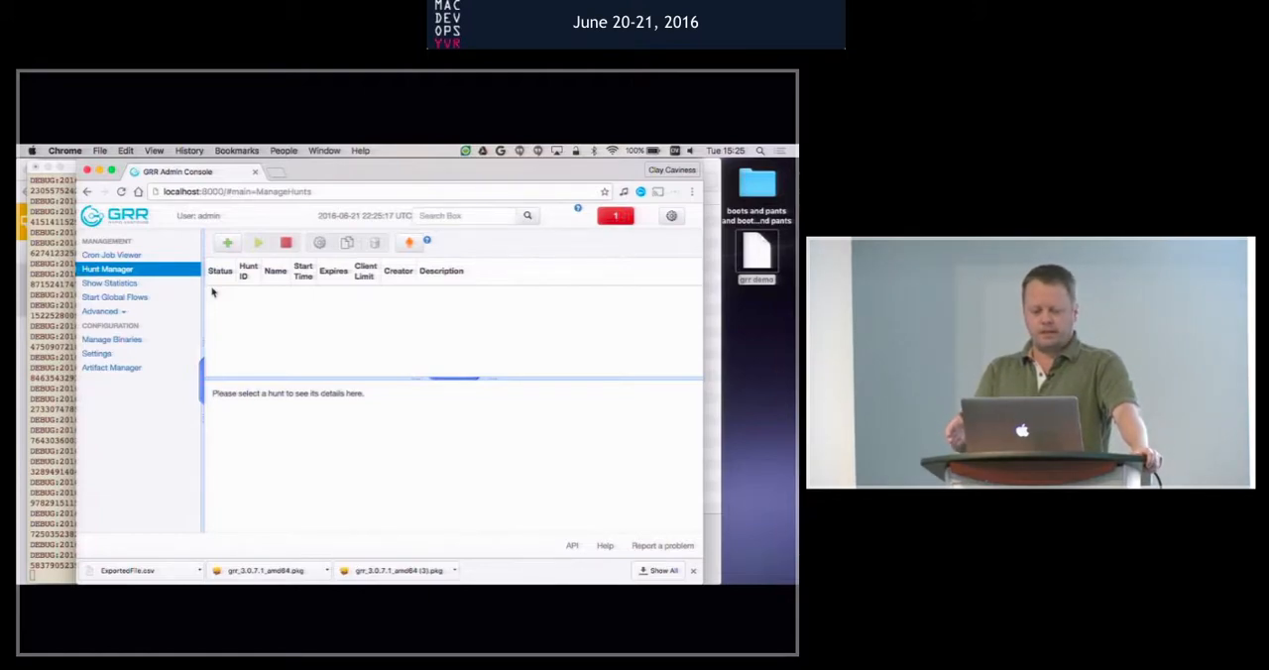
pyautogui.click(226, 242)
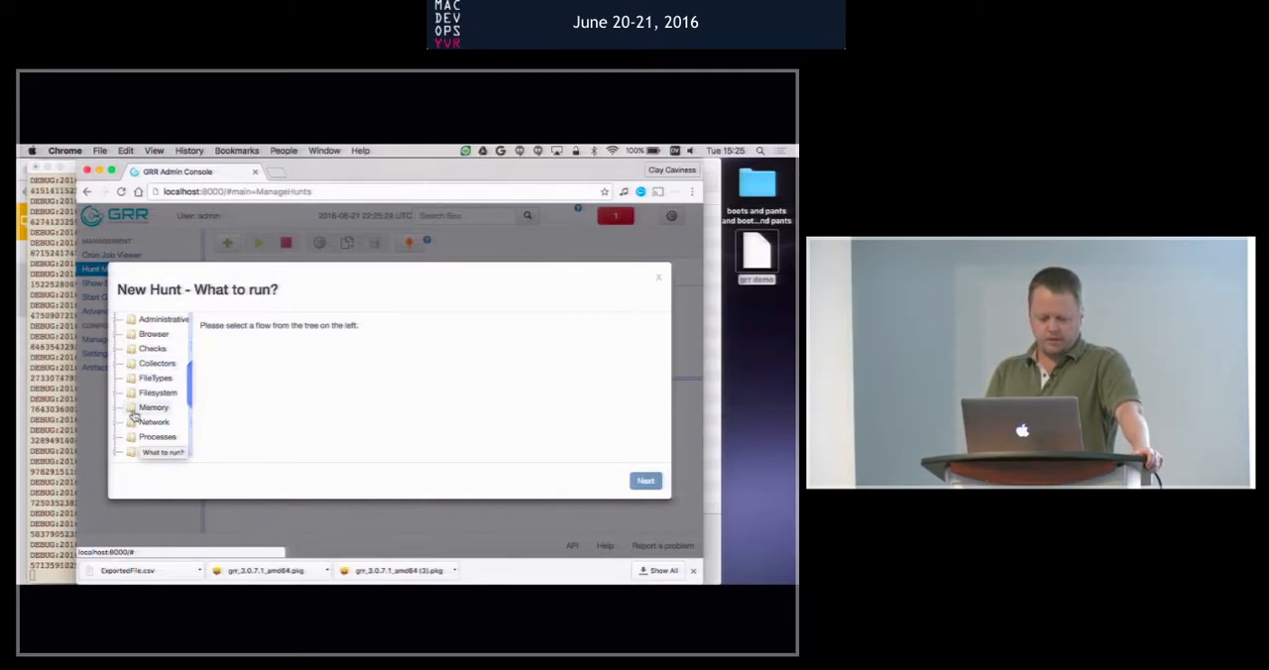
# Step: Select the Network > Netstat flow for the hunt, glancing at its parameters and description
pyautogui.click(127, 409)
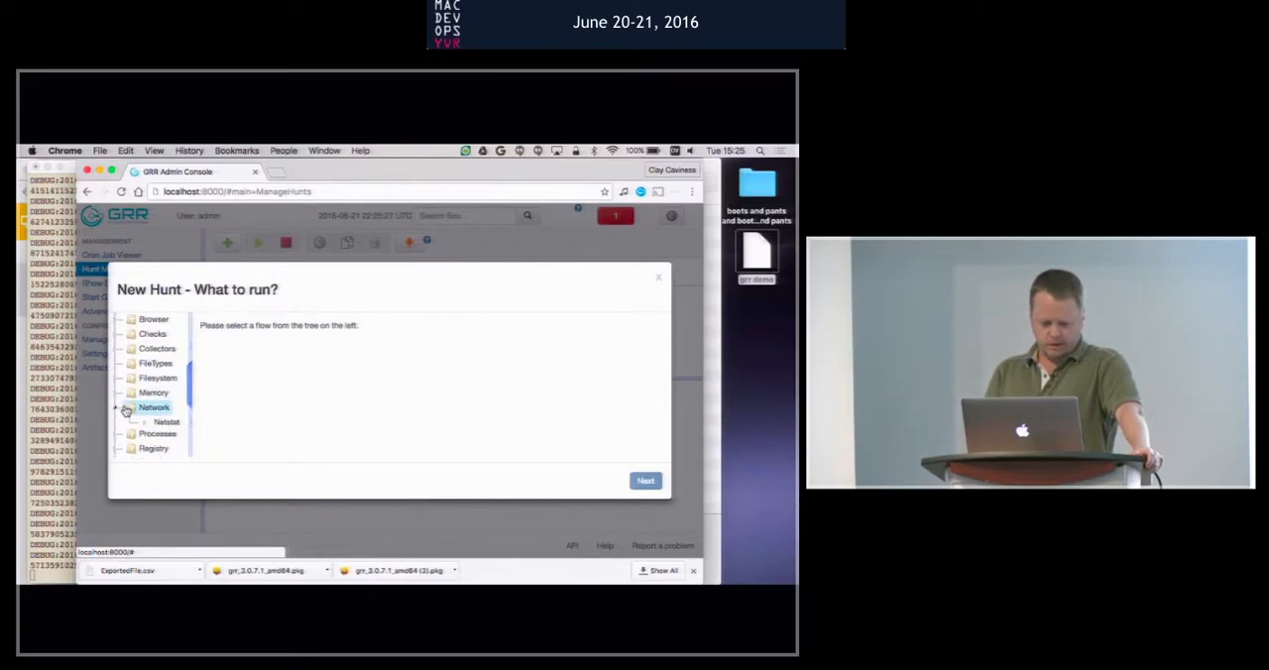
pyautogui.click(166, 422)
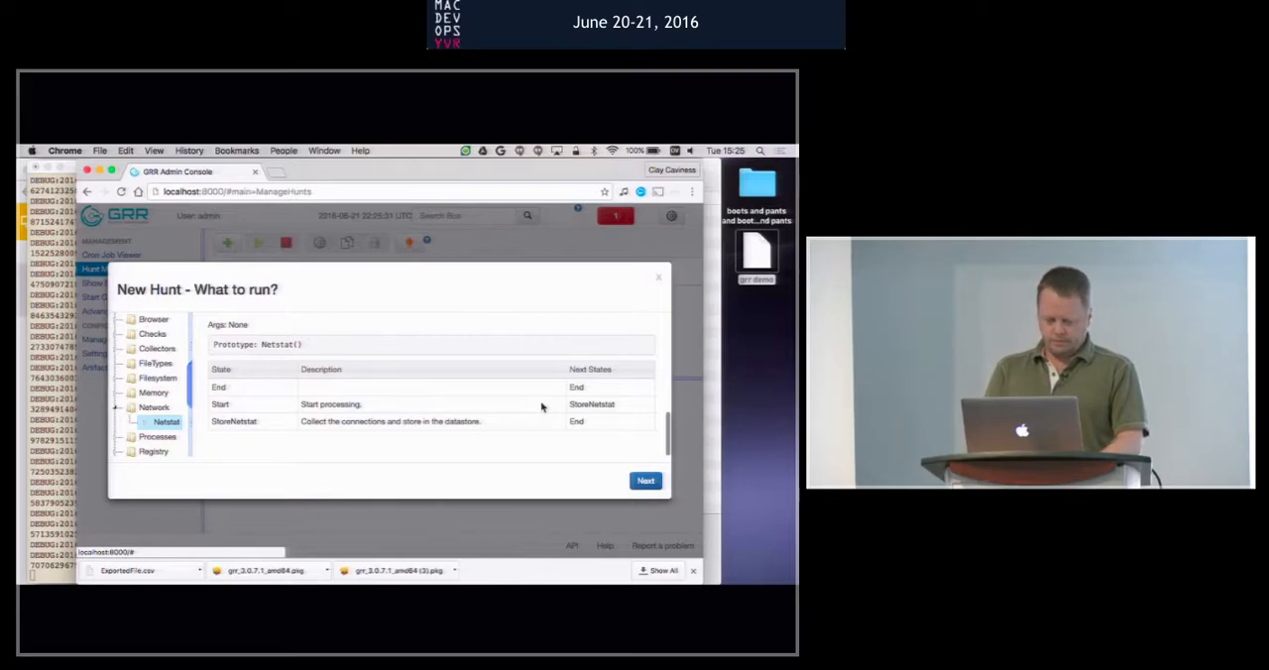
pyautogui.click(644, 480)
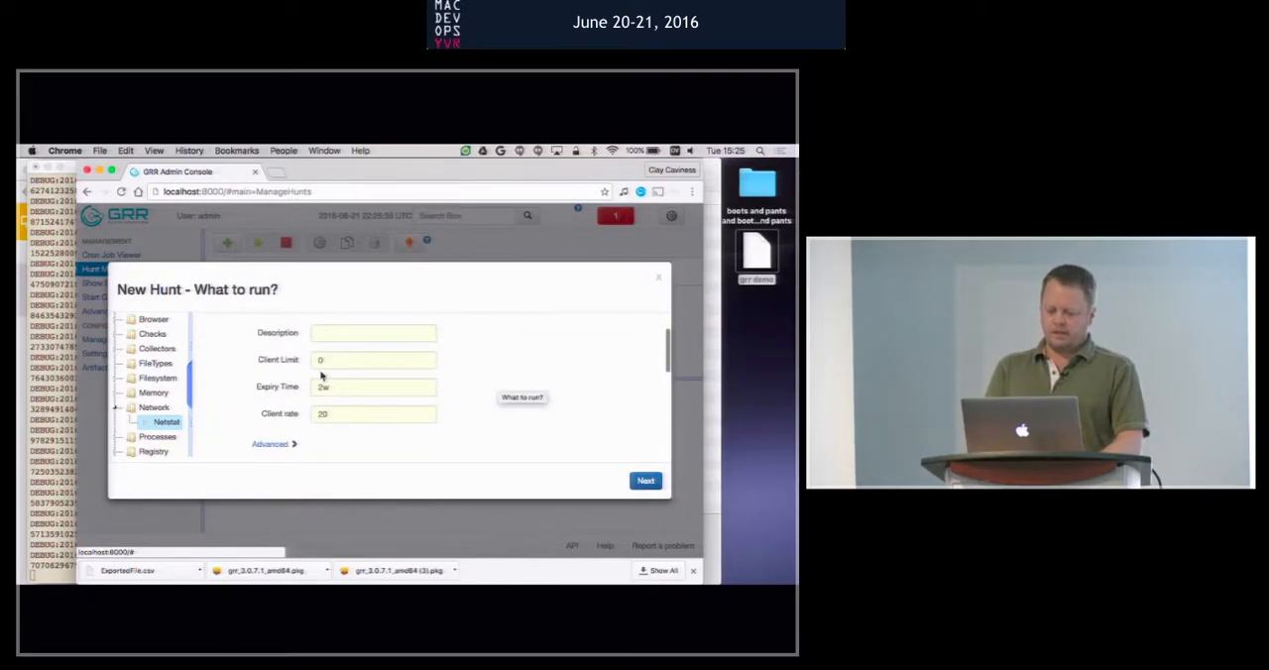
pyautogui.click(373, 412)
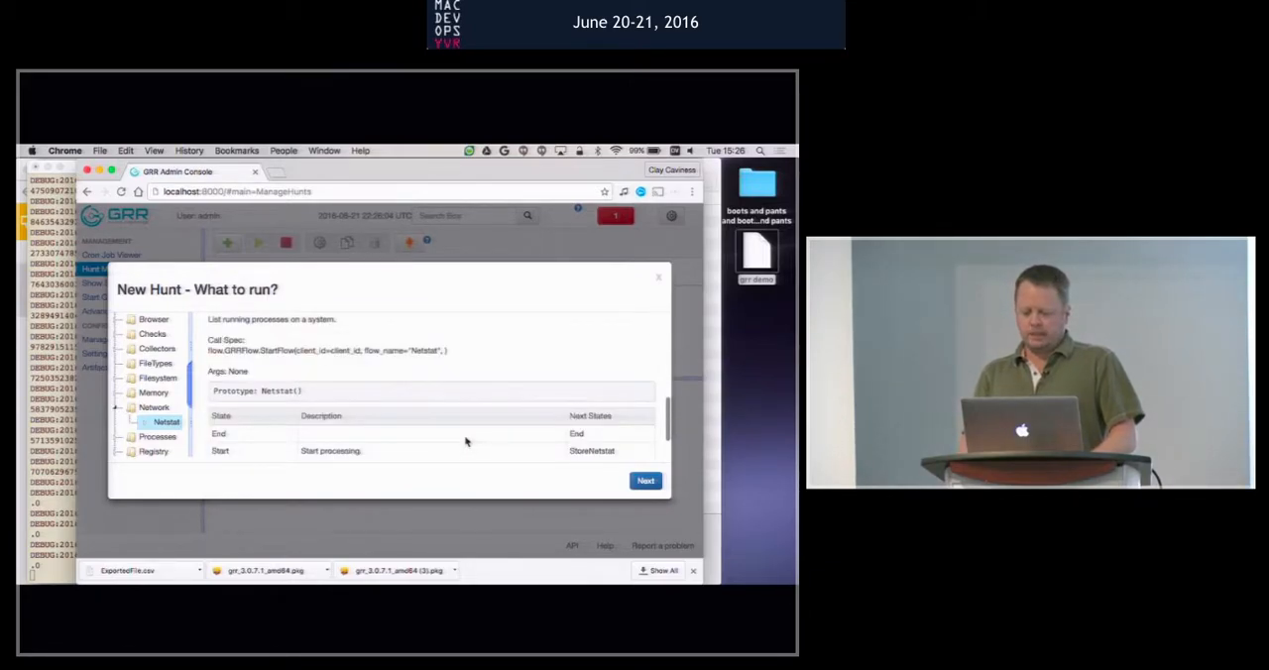
# Step: Add then remove the BigQueryOutputPlugin, leaving the hunt with no output plugins
pyautogui.click(647, 480)
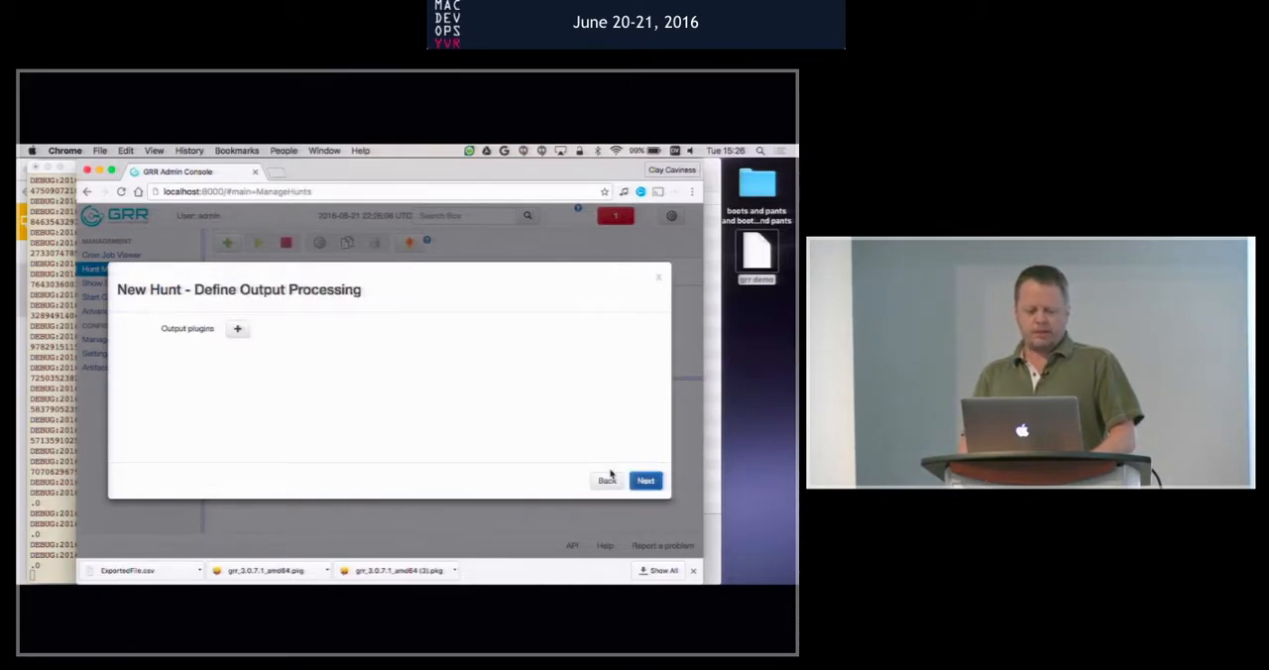
pyautogui.click(238, 329)
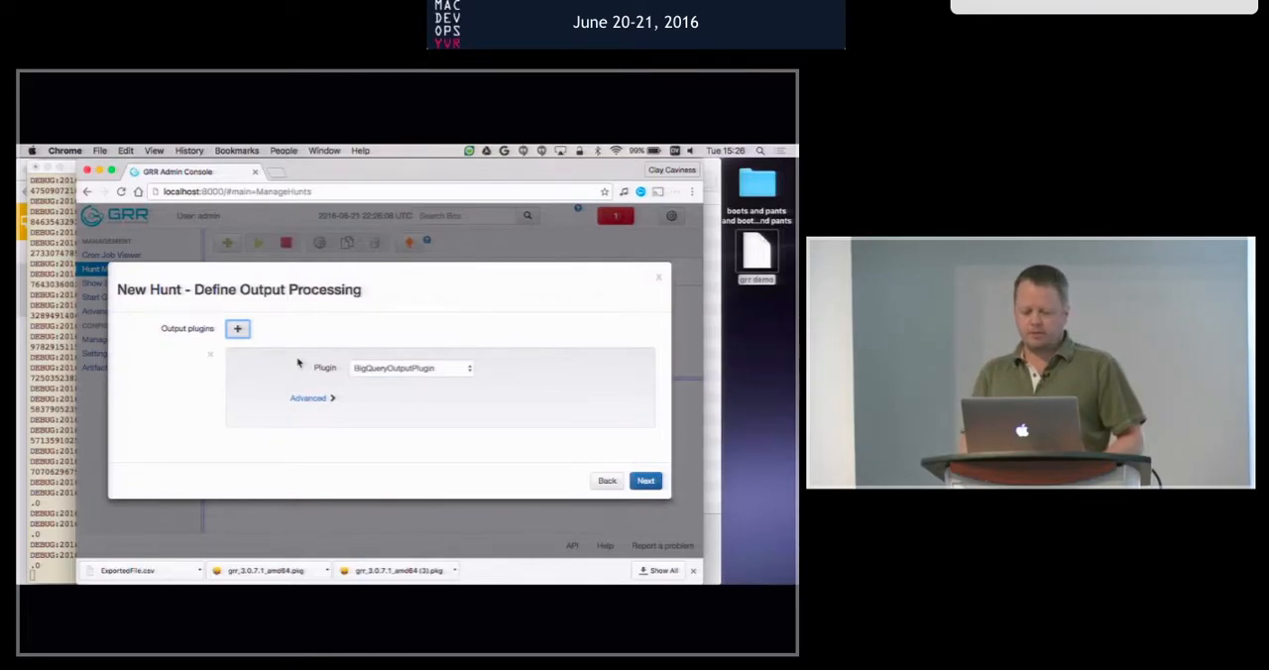
pyautogui.click(409, 369)
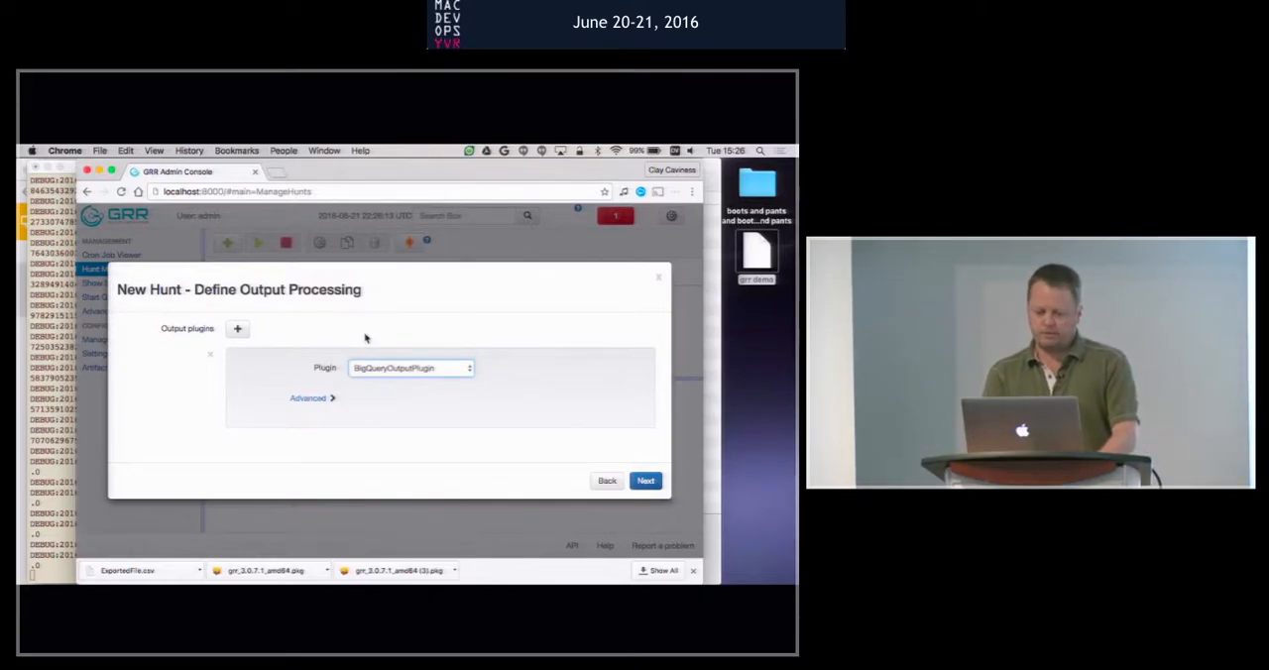
pyautogui.click(238, 329)
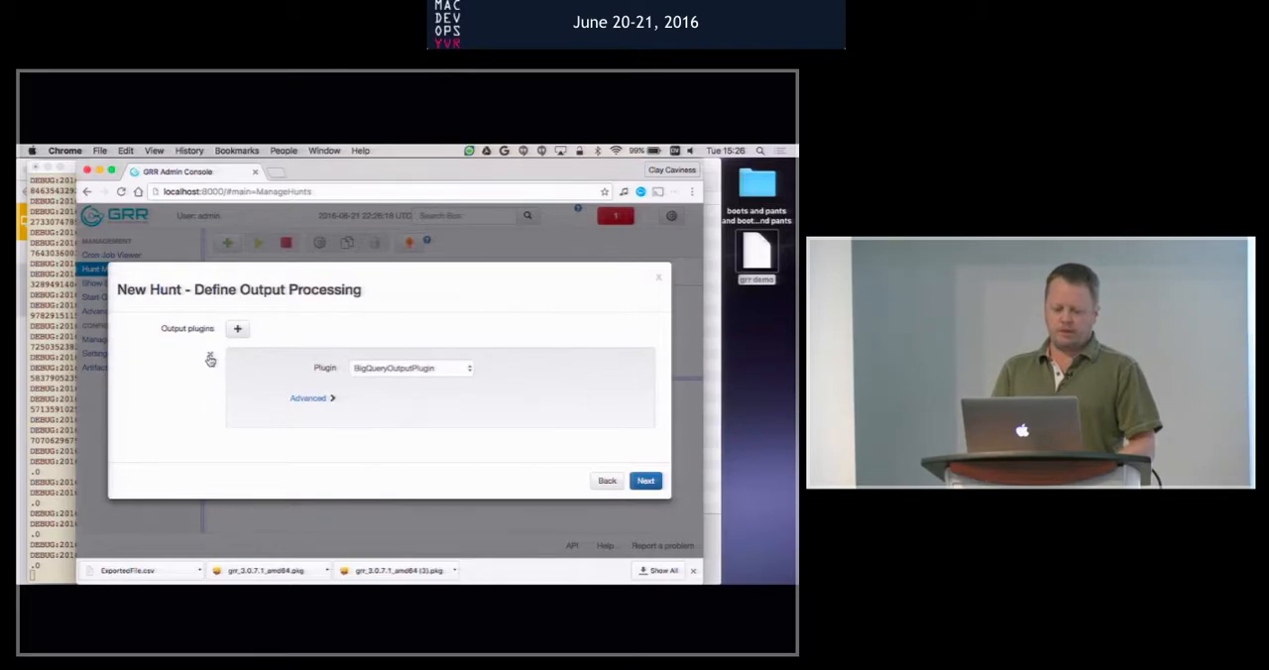
pyautogui.click(210, 359)
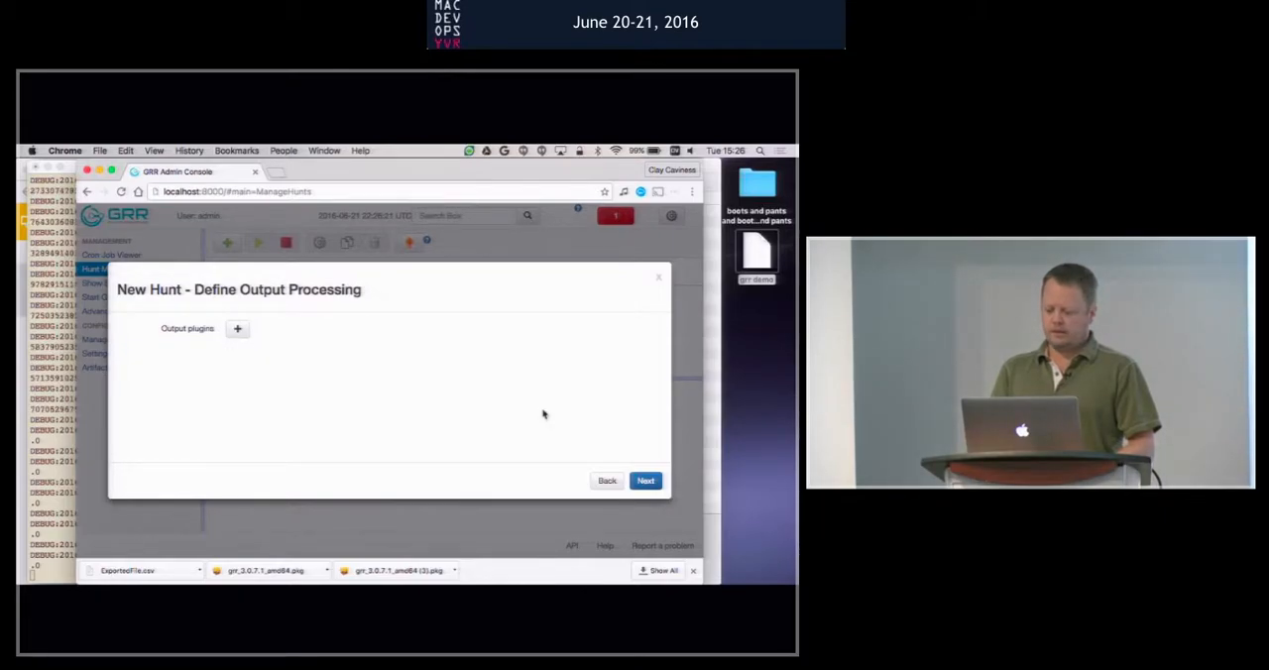
# Step: Keep the Darwin client rule and finish the wizard to create the Netstat hunt
pyautogui.click(646, 480)
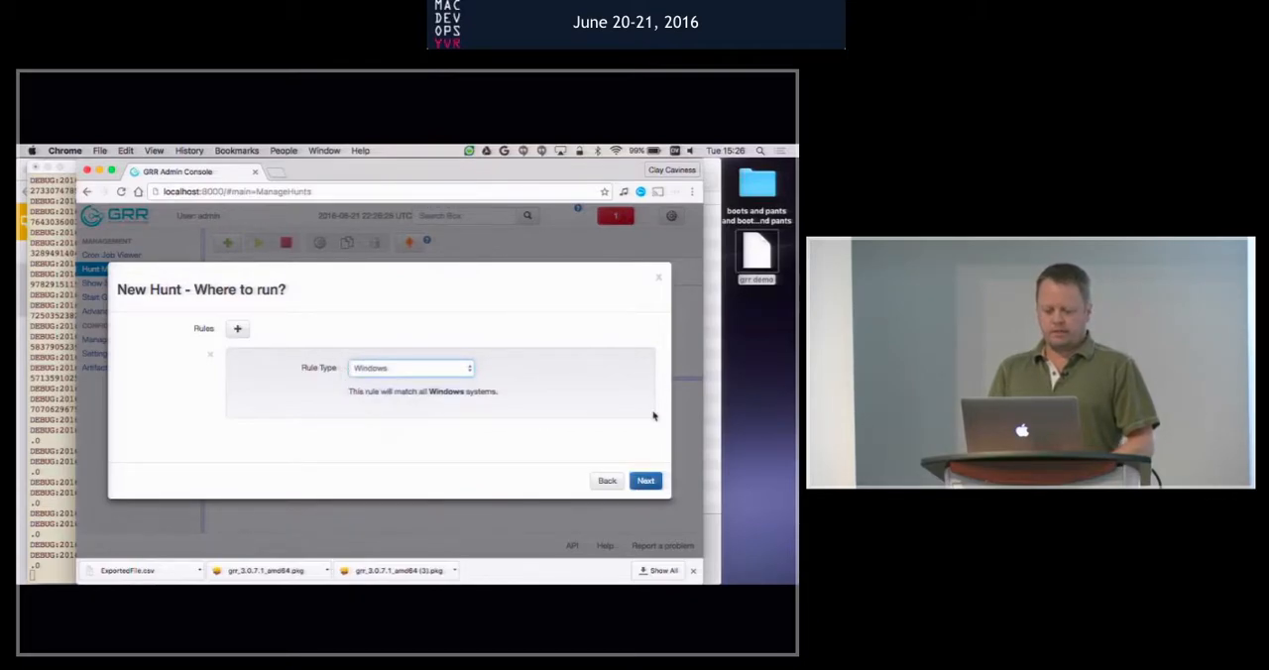
pyautogui.click(646, 479)
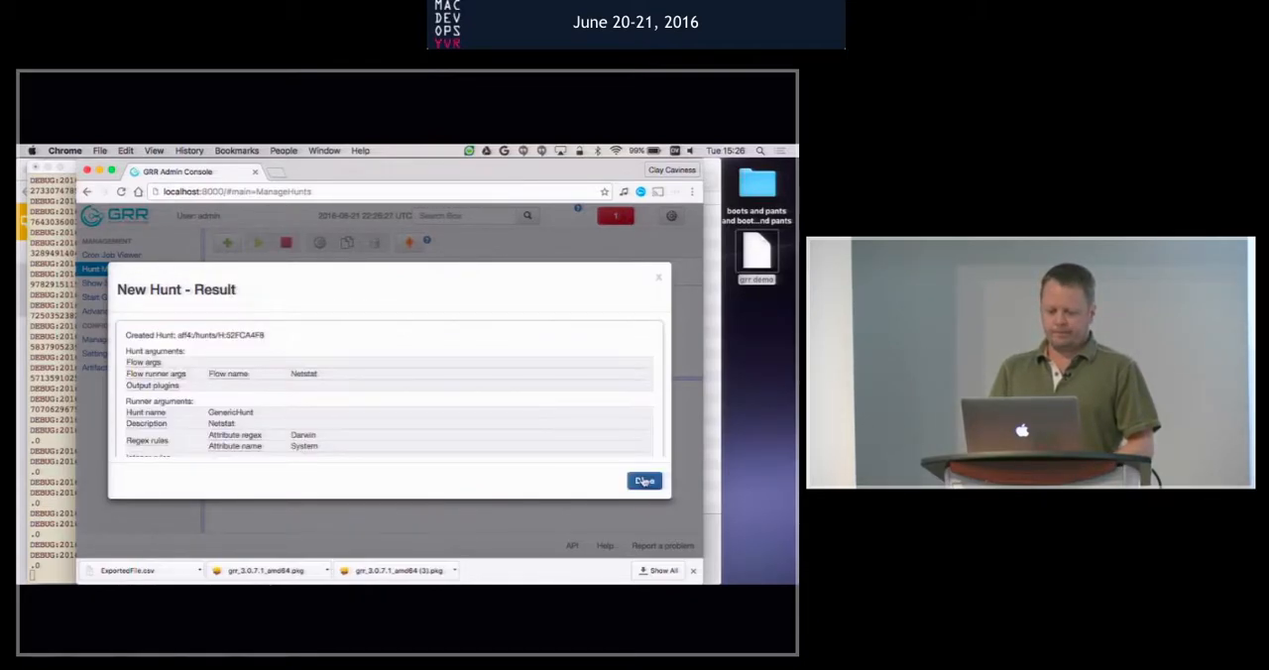
# Step: Close the New Hunt result dialog so the paused Netstat hunt shows in the hunt list
pyautogui.click(642, 480)
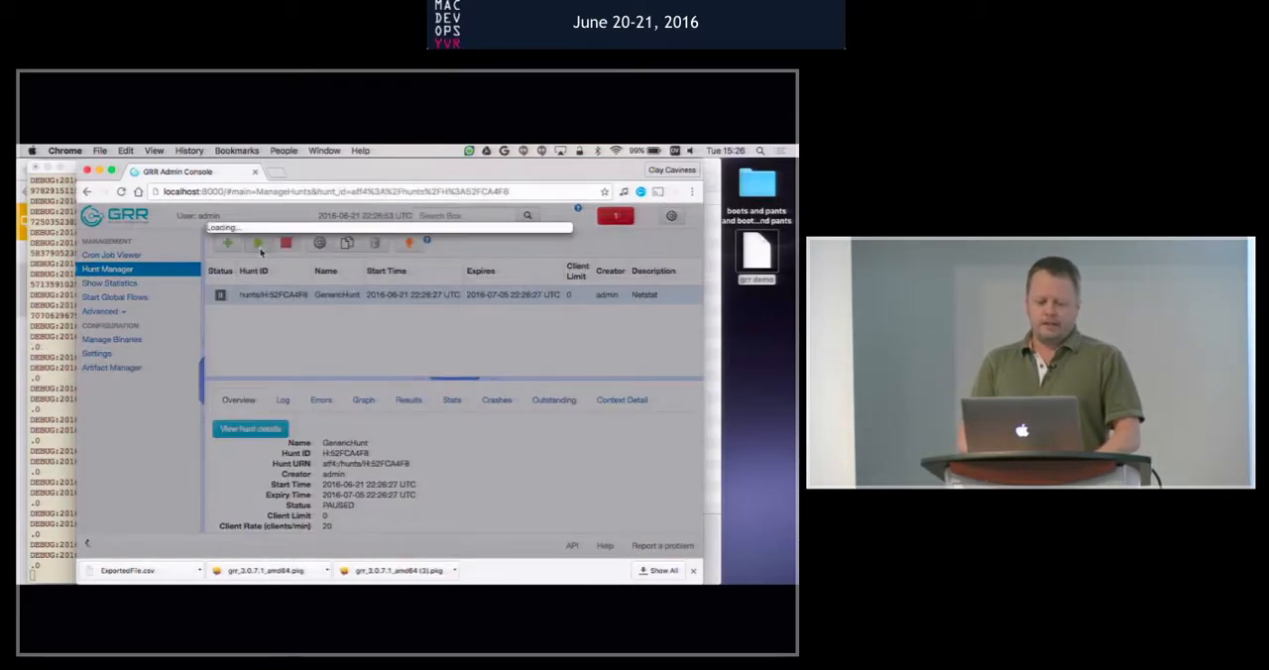
# Step: Run the Netstat hunt and confirm Proceed in the Run a hunt? dialog
pyautogui.click(258, 242)
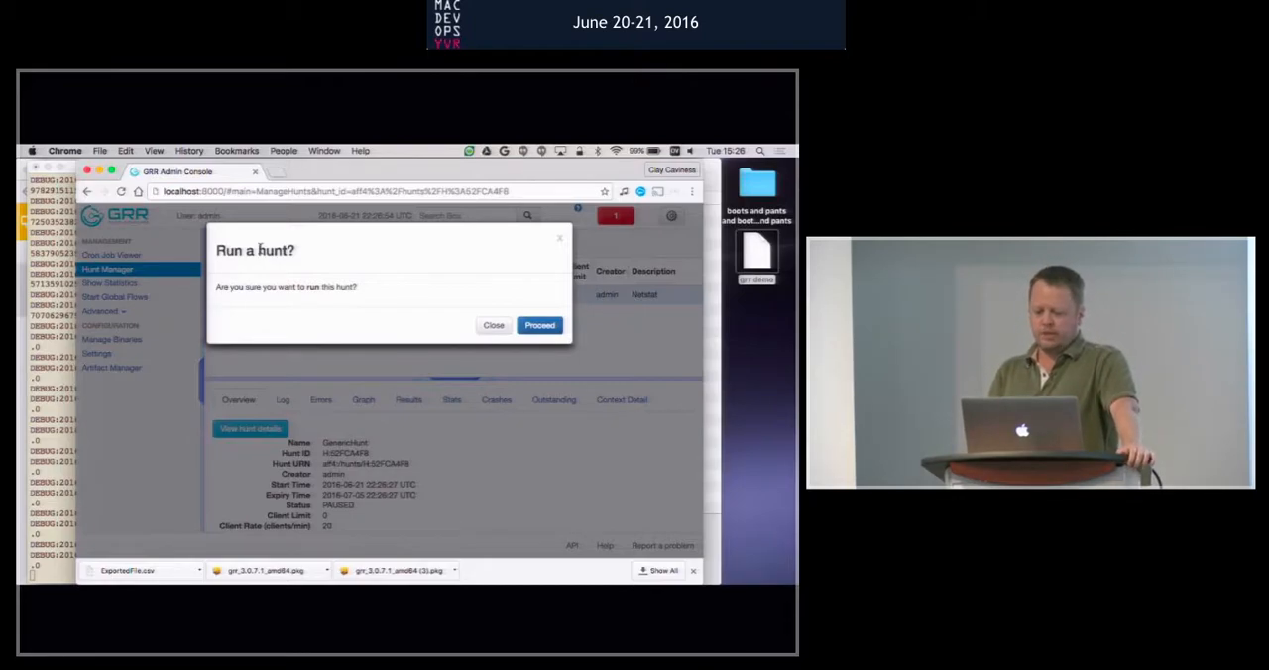
pyautogui.click(539, 325)
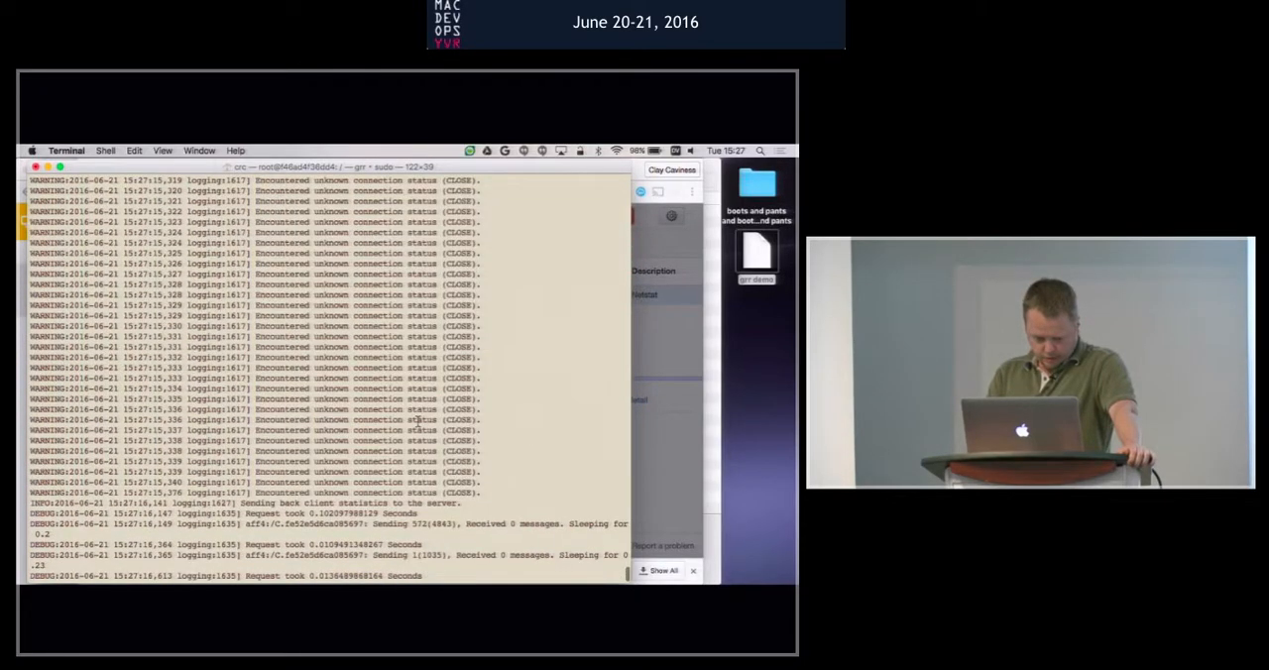
# Step: Review the client log, dismiss the hunt-started confirmation and view the Netstat hunt's Results
pyautogui.scroll(-3)
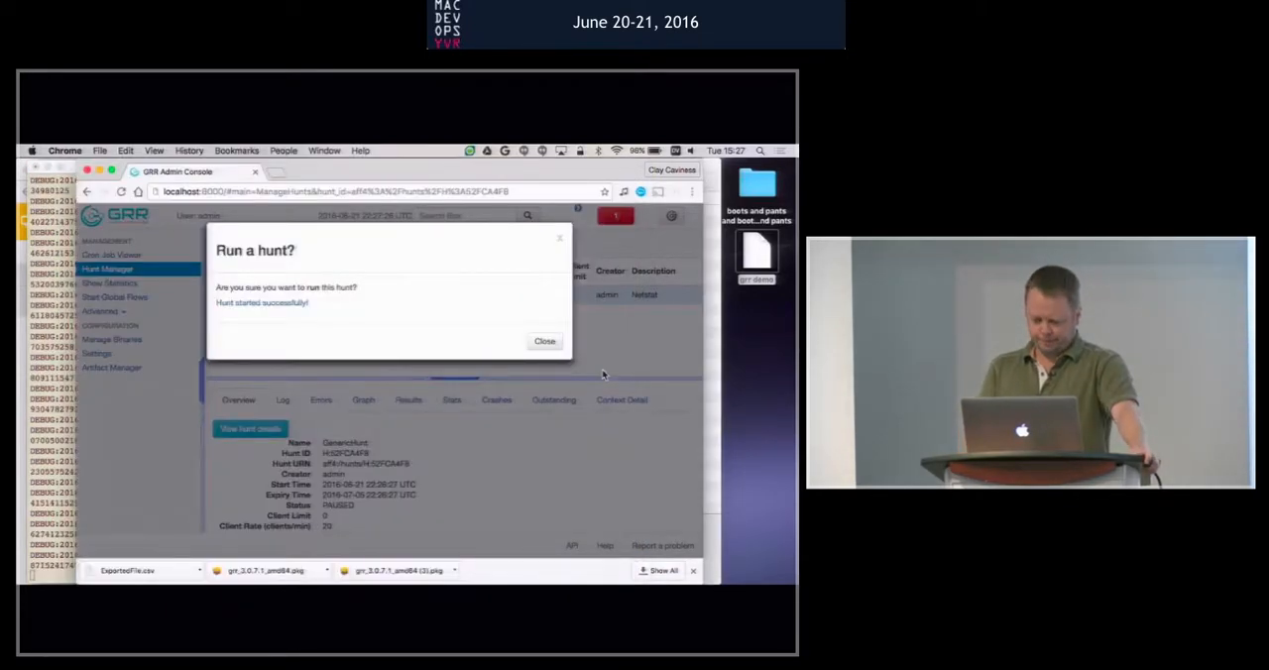
pyautogui.click(543, 341)
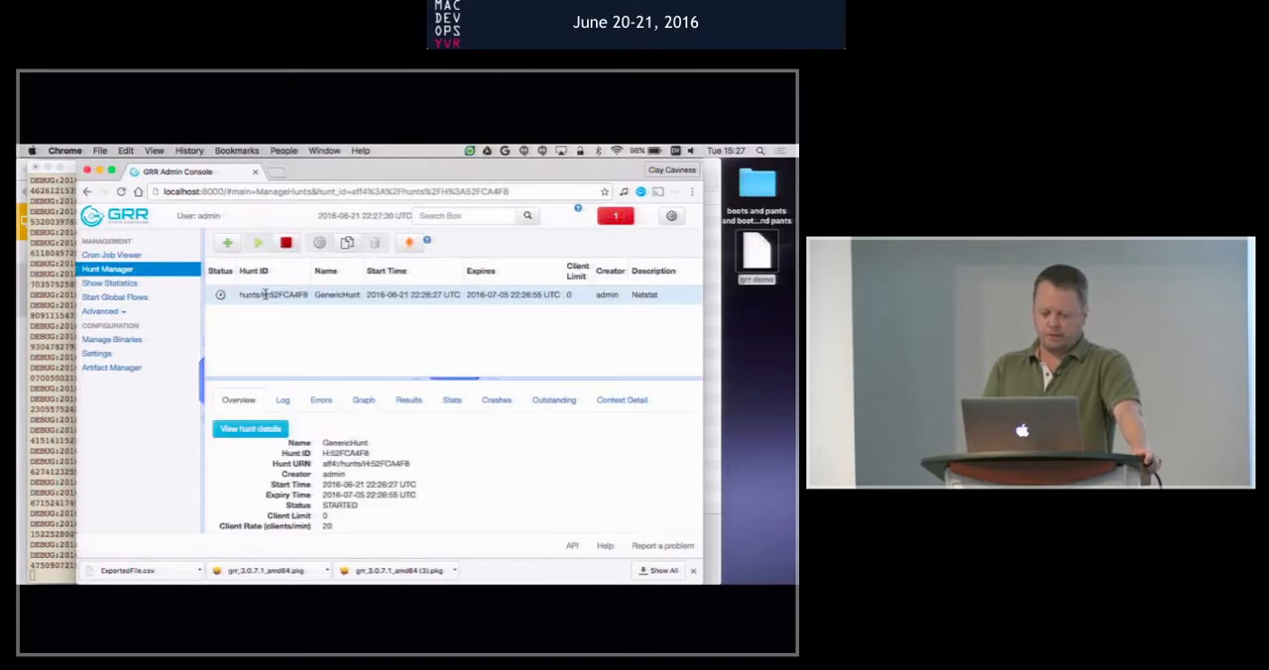
pyautogui.click(408, 400)
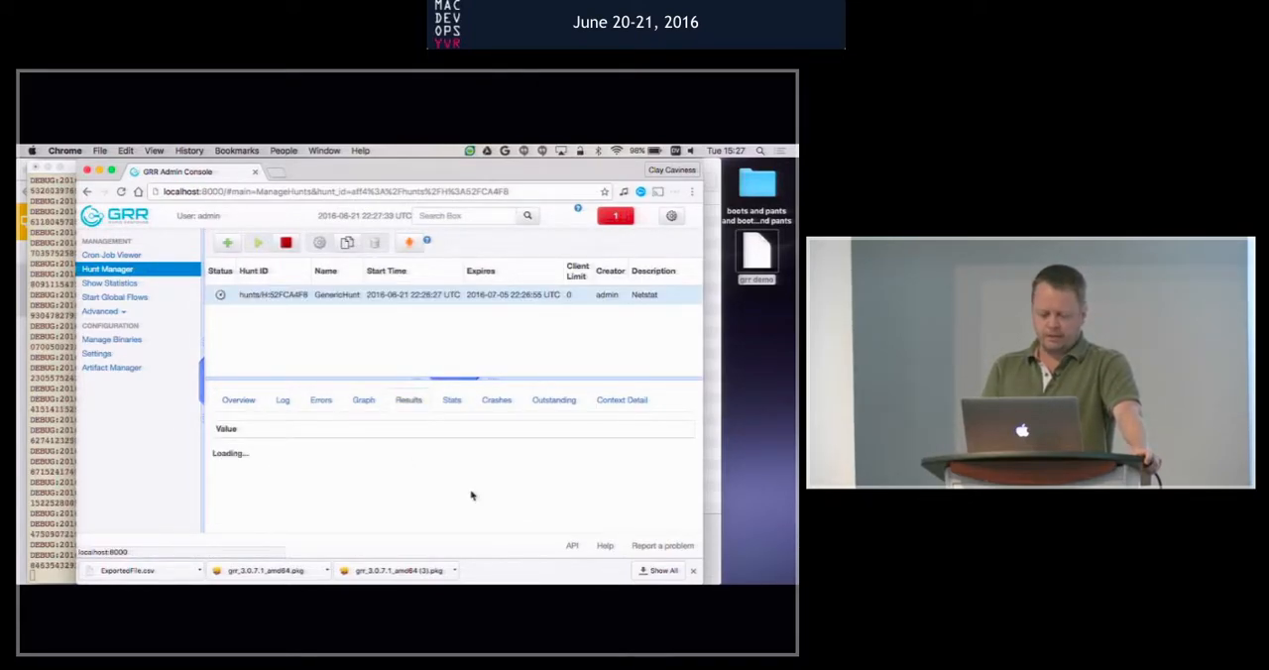